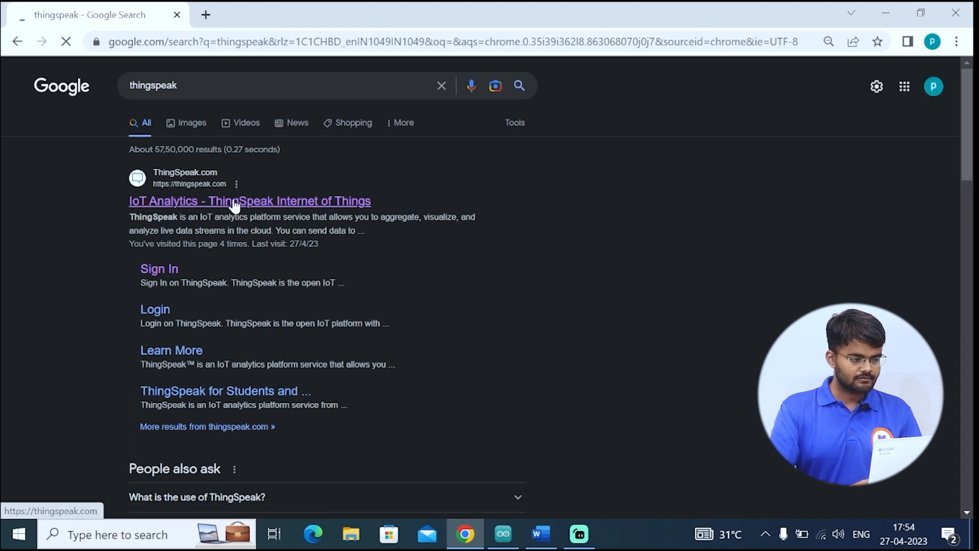
# Reach ThingSpeak from the search results and bring up the MathWorks account sign-in page.
pyautogui.click(234, 201)
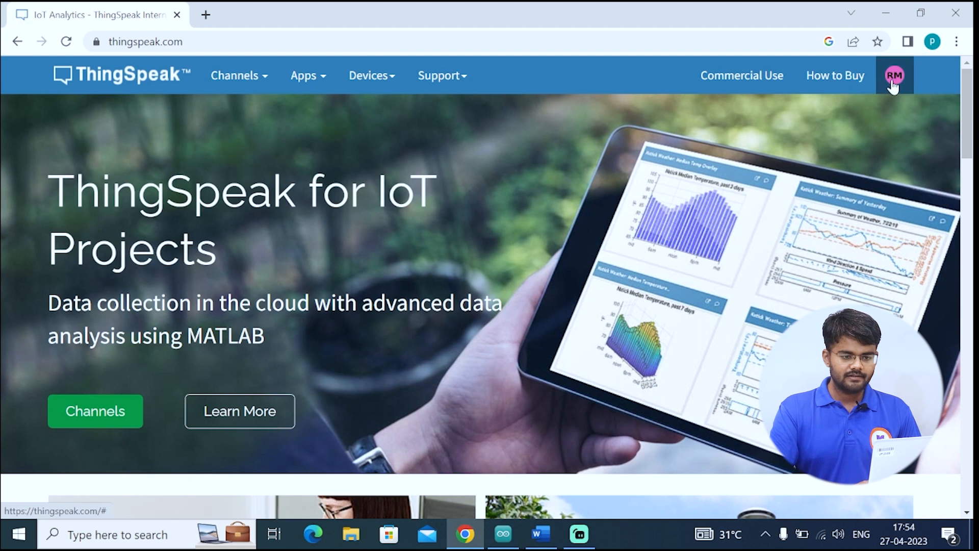
pyautogui.click(895, 76)
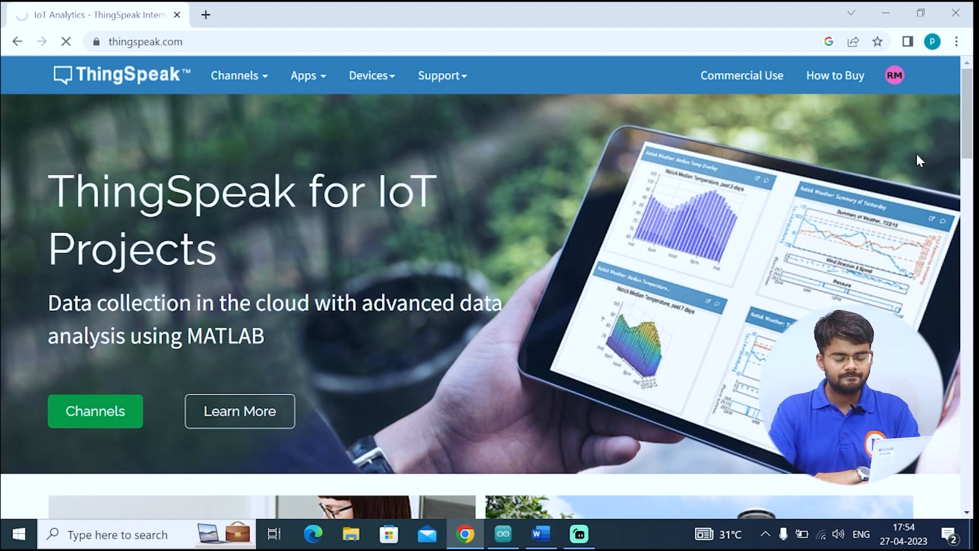
pyautogui.click(896, 76)
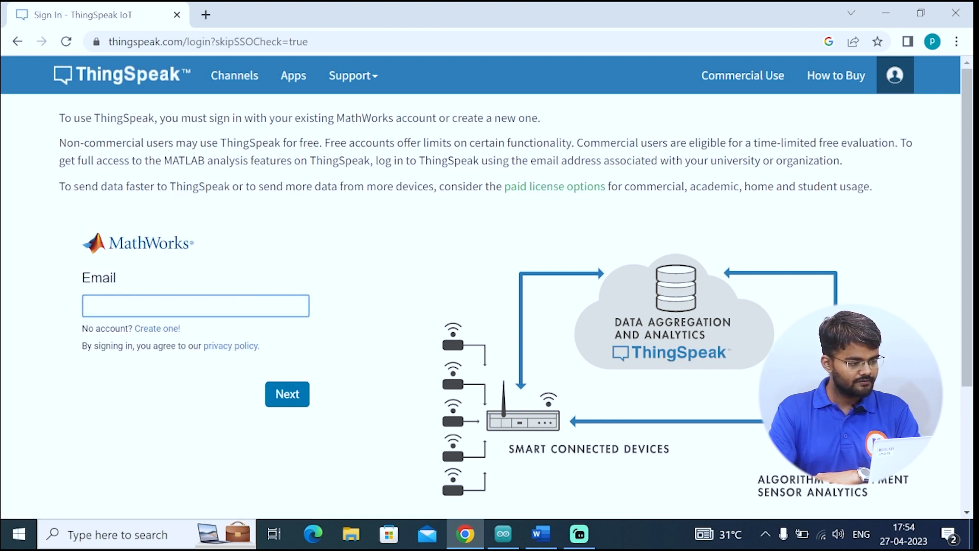
pyautogui.moveTo(157, 328)
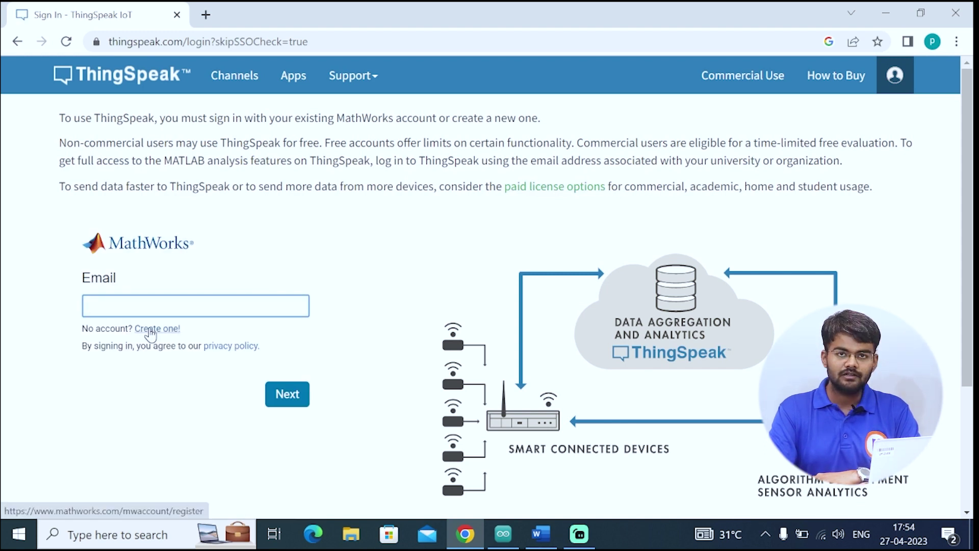
pyautogui.click(195, 306)
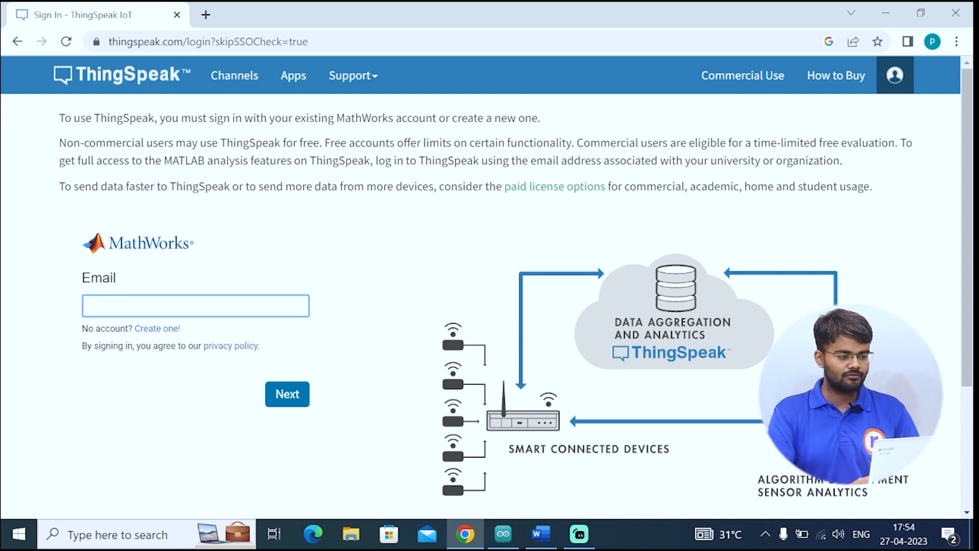
# Enter the MathWorks account email and continue to the password step.
pyautogui.click(194, 306)
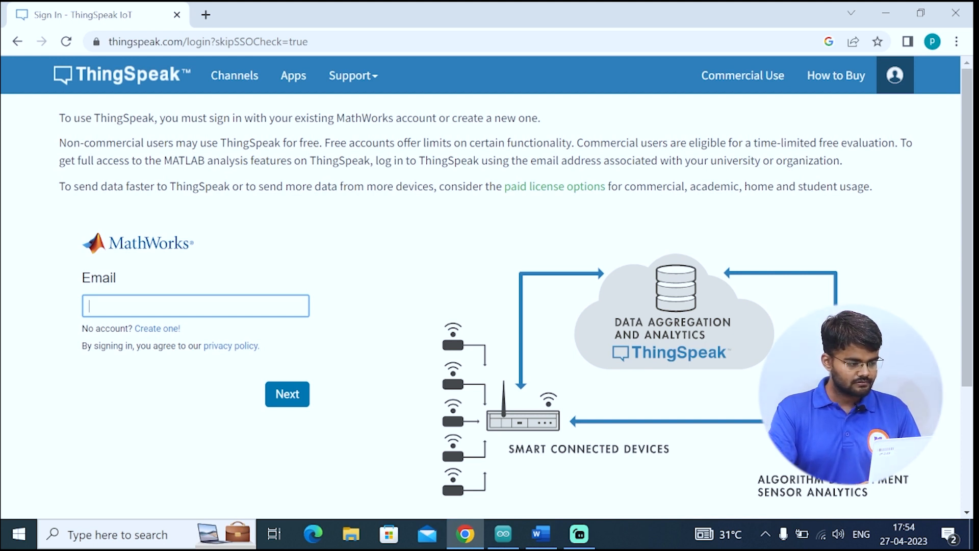
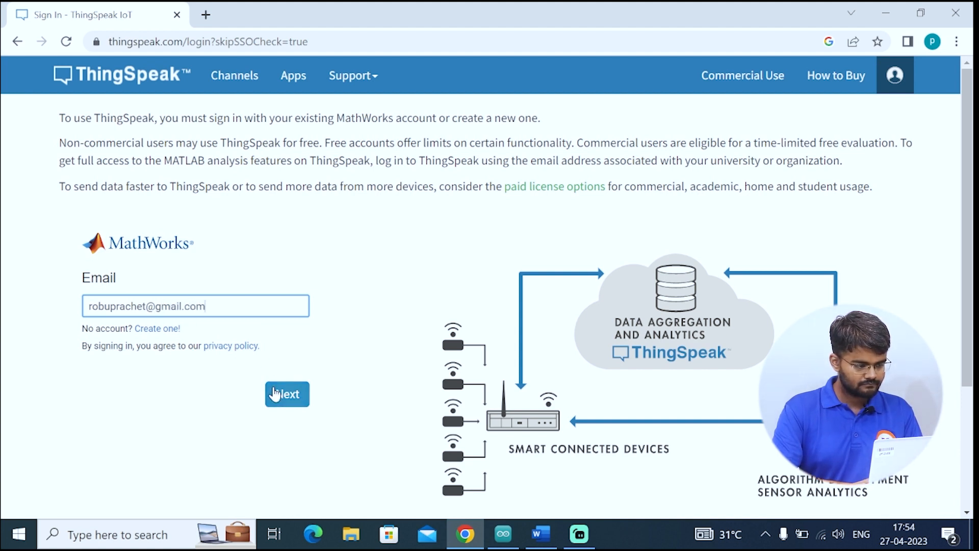
pyautogui.click(286, 395)
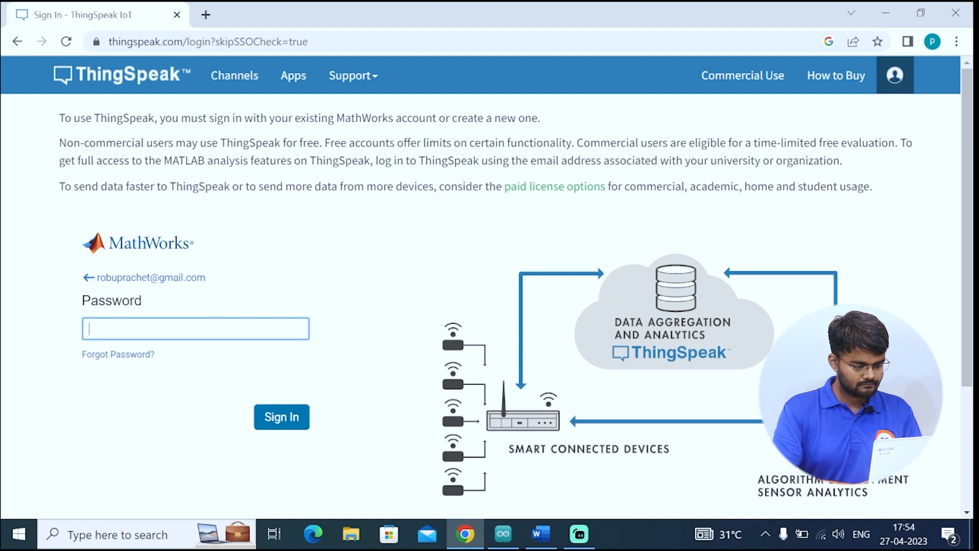
# Enter the password and sign in, landing on the My Channels list.
pyautogui.write('••••')
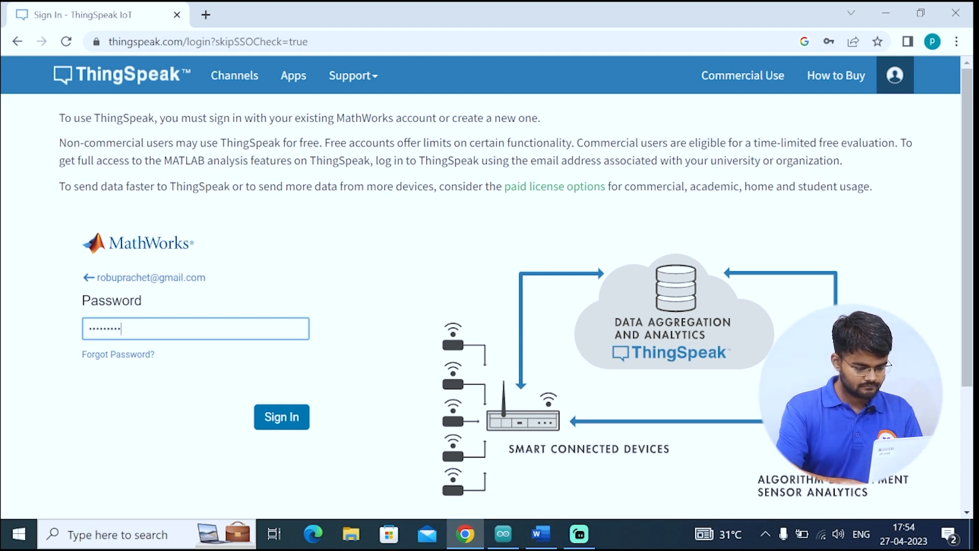
pyautogui.write('••••')
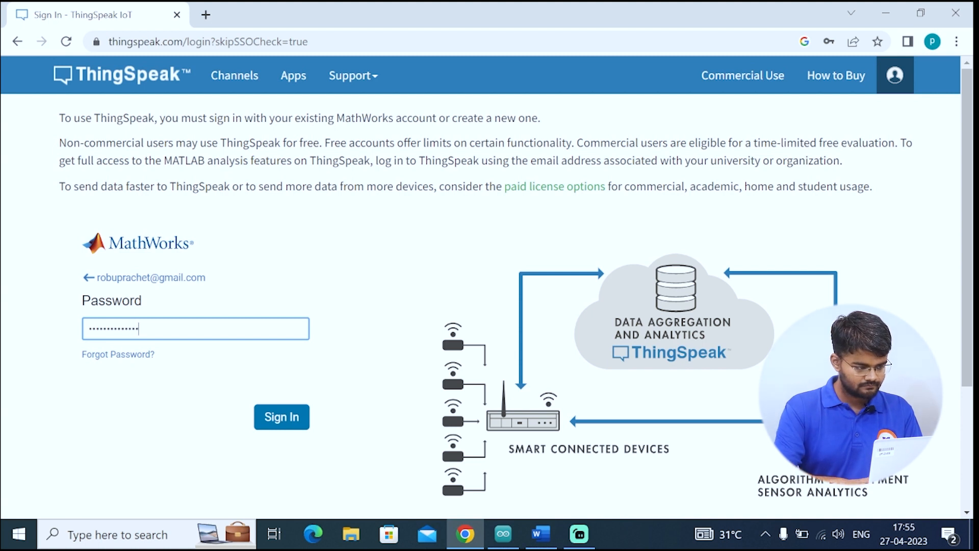
pyautogui.click(282, 416)
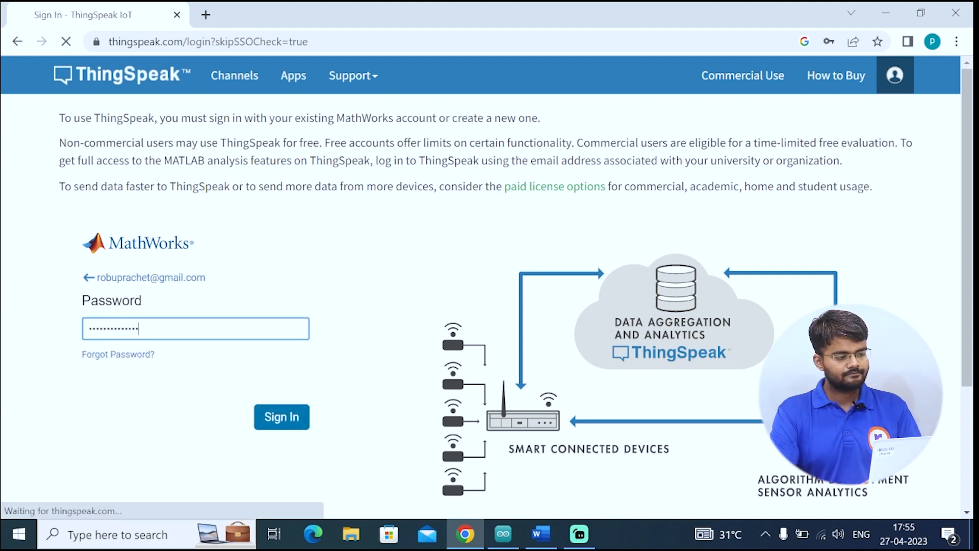
pyautogui.click(282, 417)
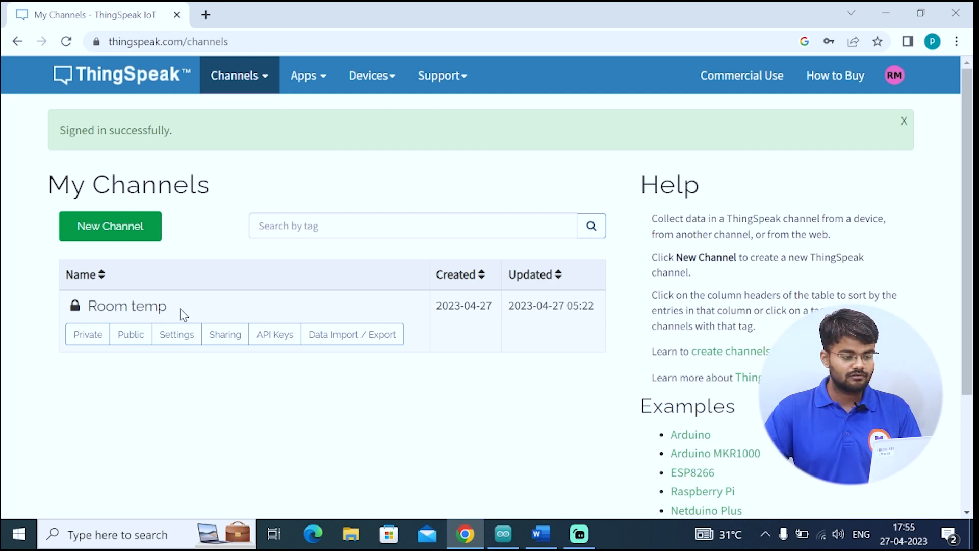
pyautogui.moveTo(220, 270)
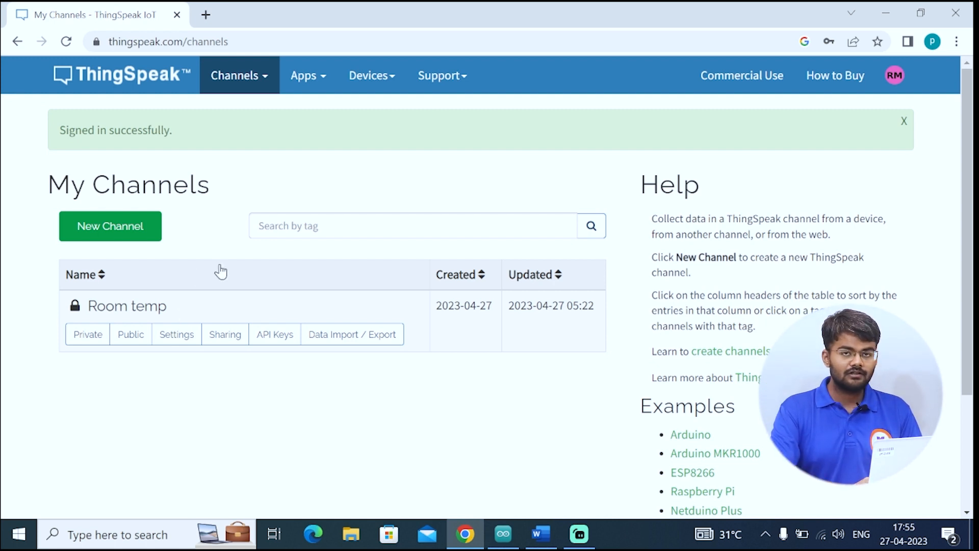
pyautogui.moveTo(183, 287)
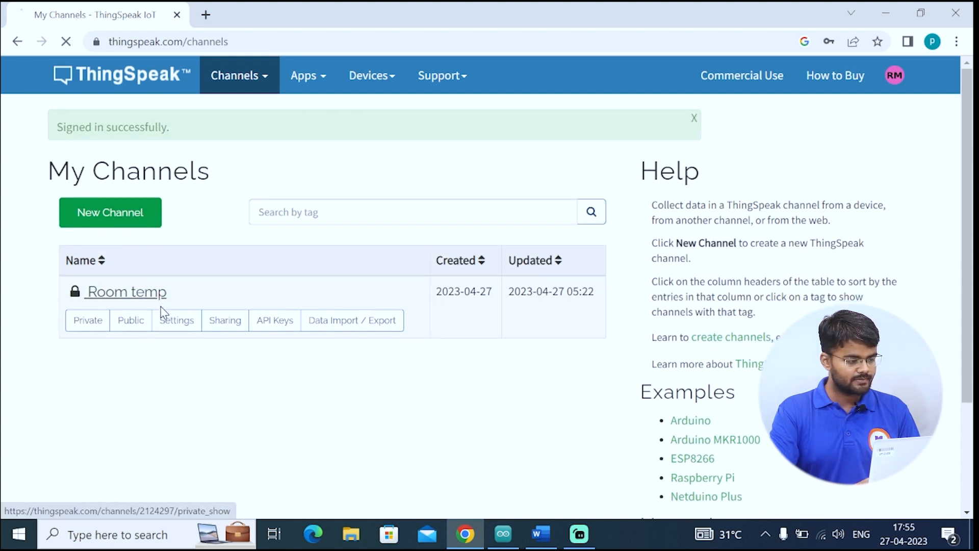
# View the Room temp channel's Field 1 temperature chart, then head to its API Keys.
pyautogui.click(126, 292)
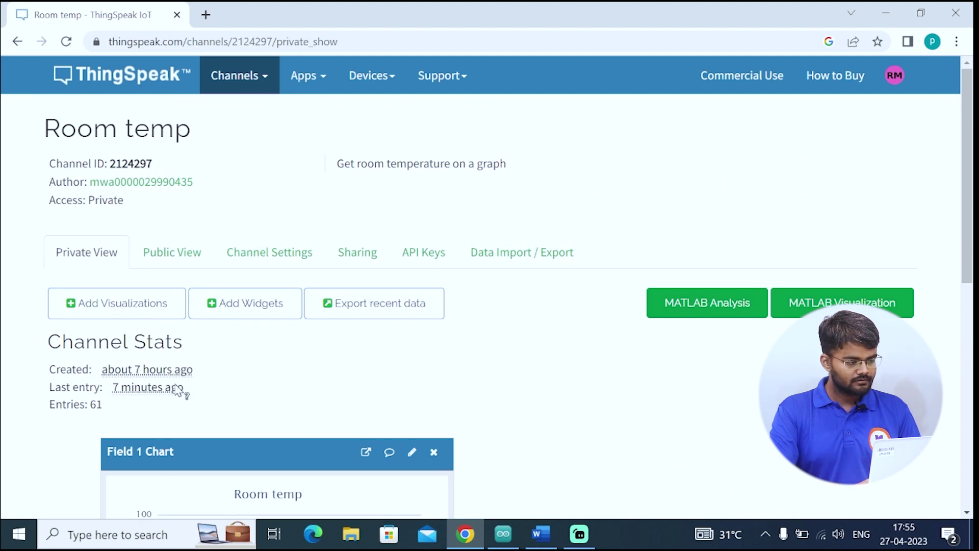
pyautogui.scroll(-3)
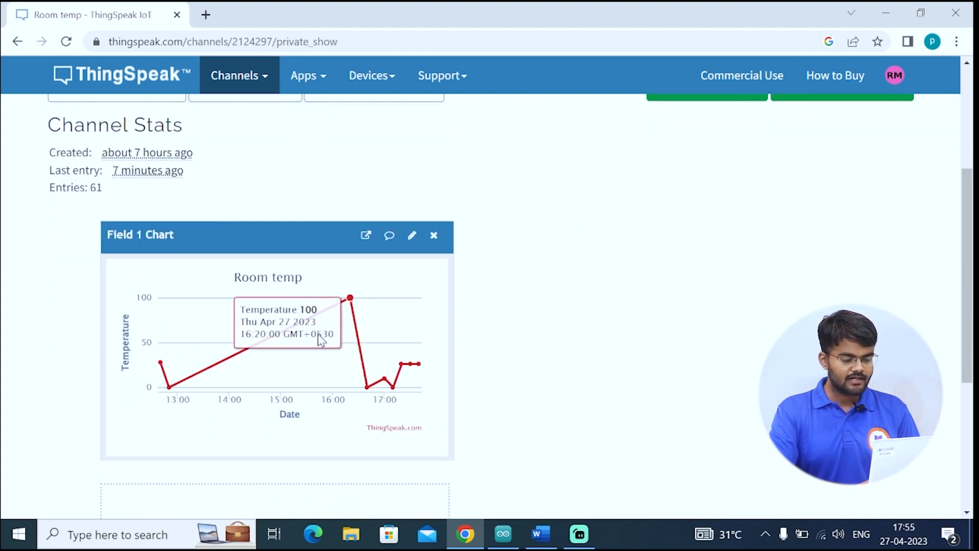
pyautogui.moveTo(358, 289)
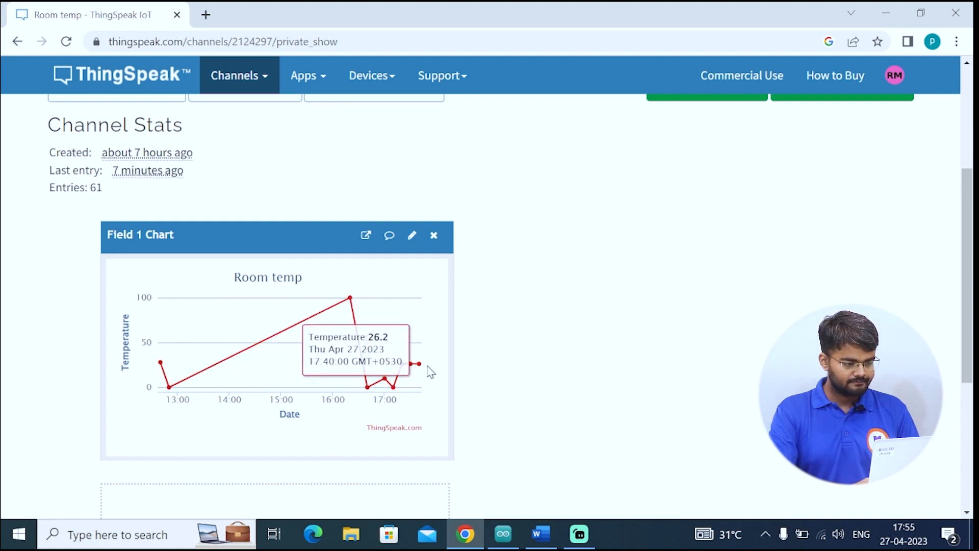
pyautogui.scroll(3)
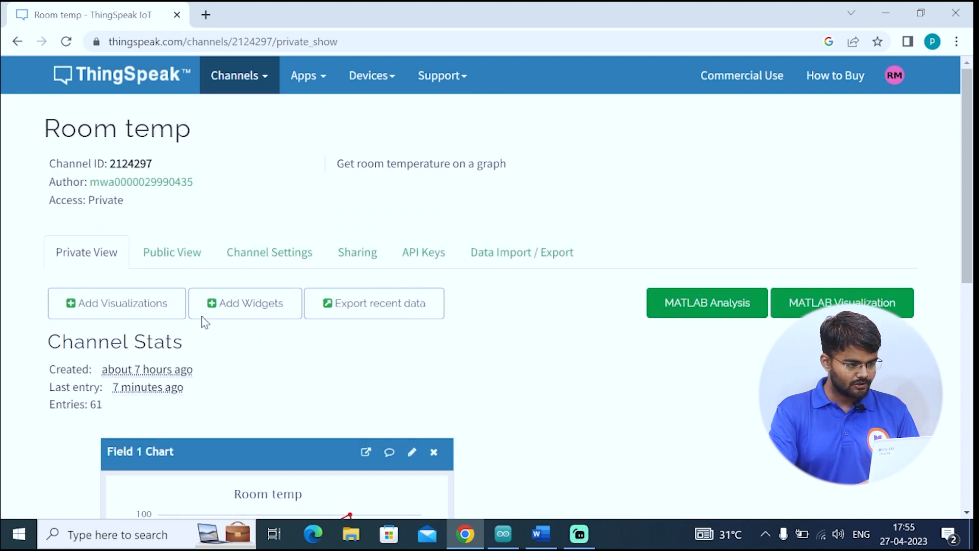
pyautogui.click(423, 252)
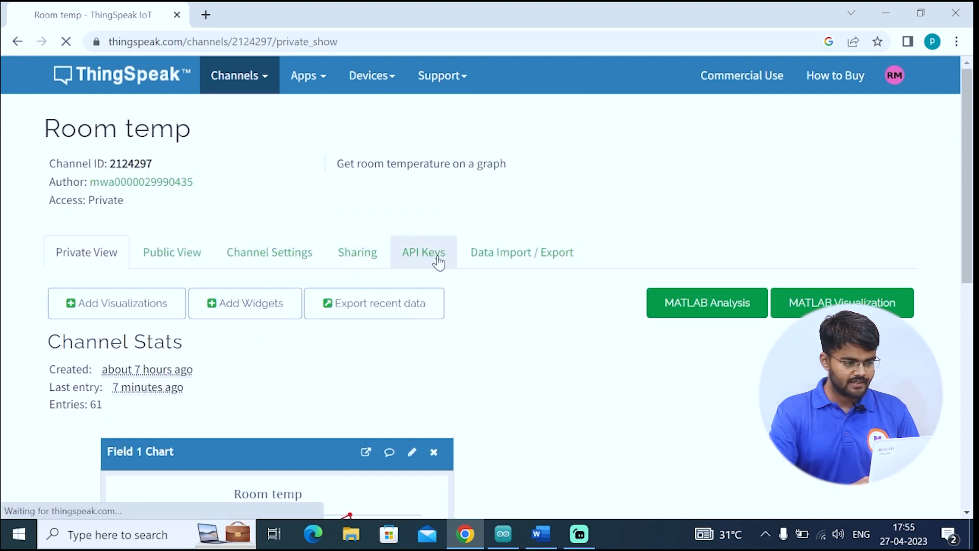
# Show the Room temp channel's write/read keys and the Write a Channel Feed request URL.
pyautogui.click(423, 252)
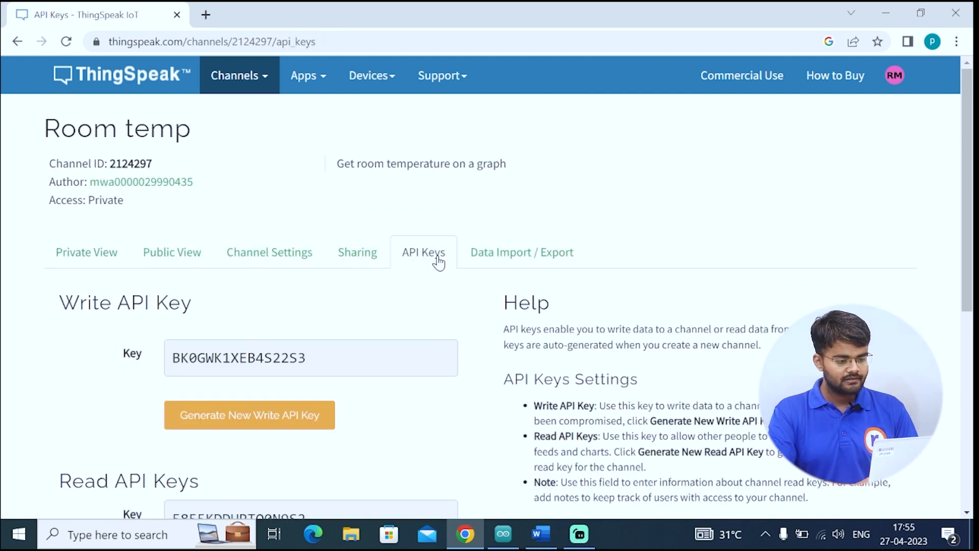
pyautogui.scroll(-3)
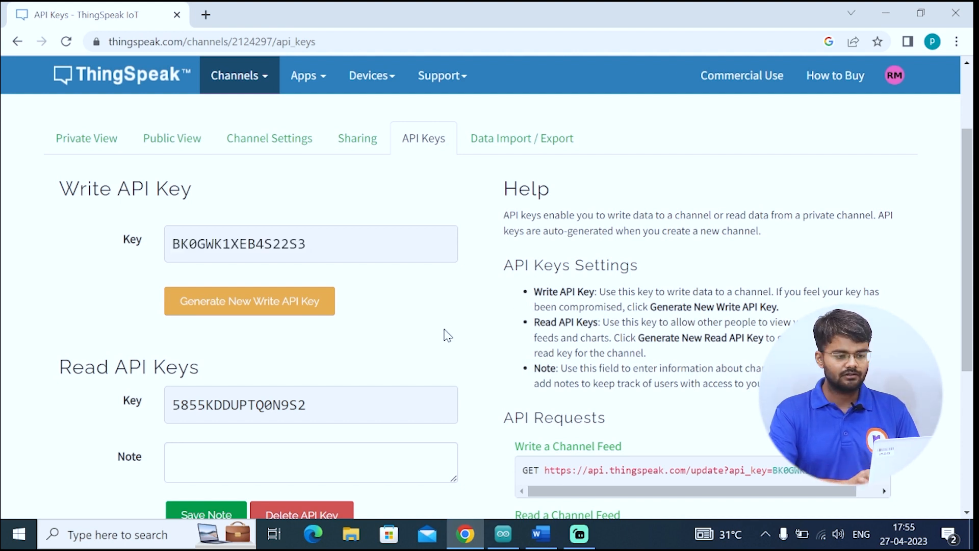
pyautogui.scroll(-3)
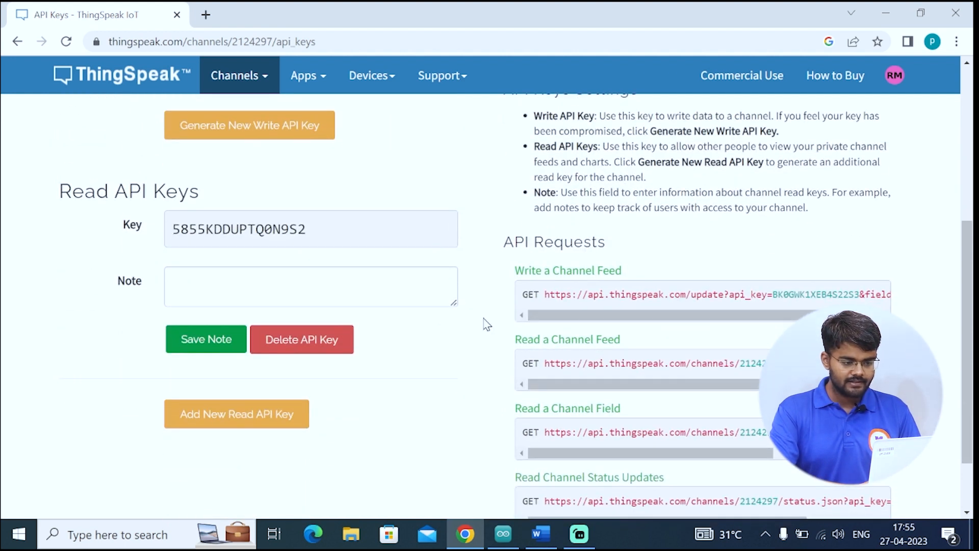
pyautogui.moveTo(533, 286)
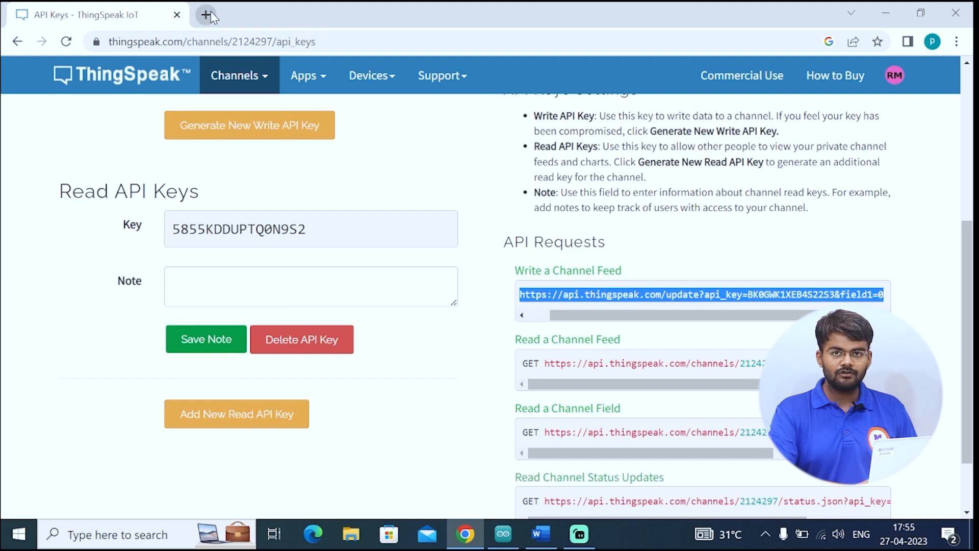
pyautogui.moveTo(203, 14)
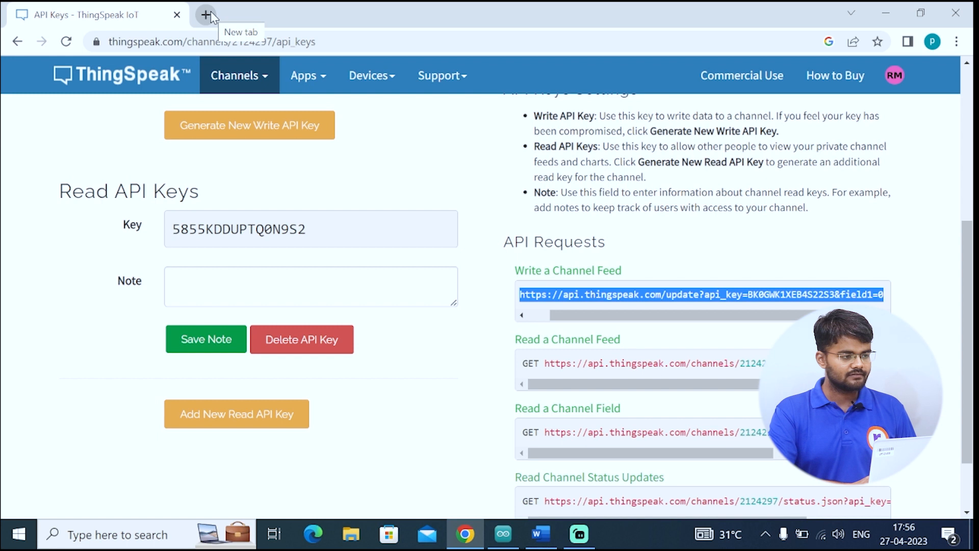
# Send api.thingspeak.com/update with the write key and field1=100, getting entry 62 back.
pyautogui.click(205, 15)
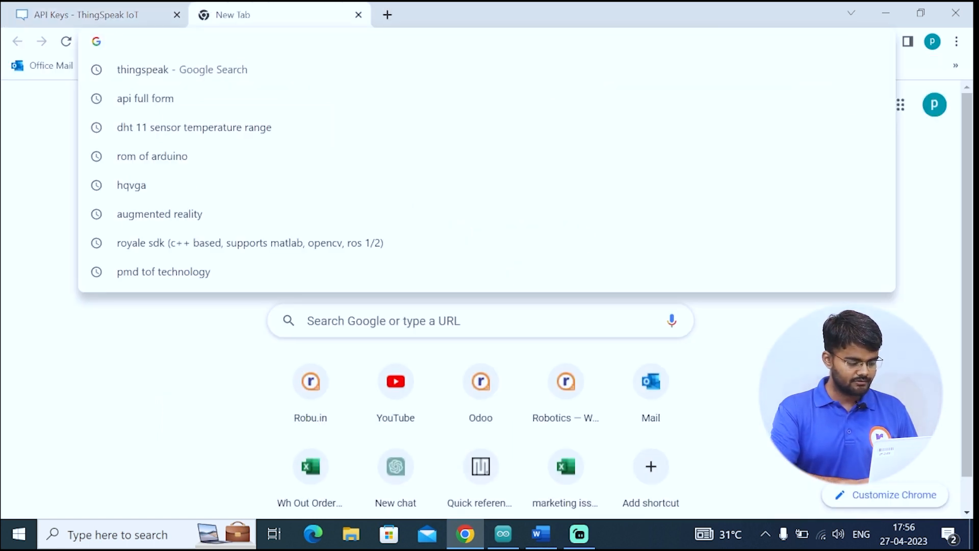
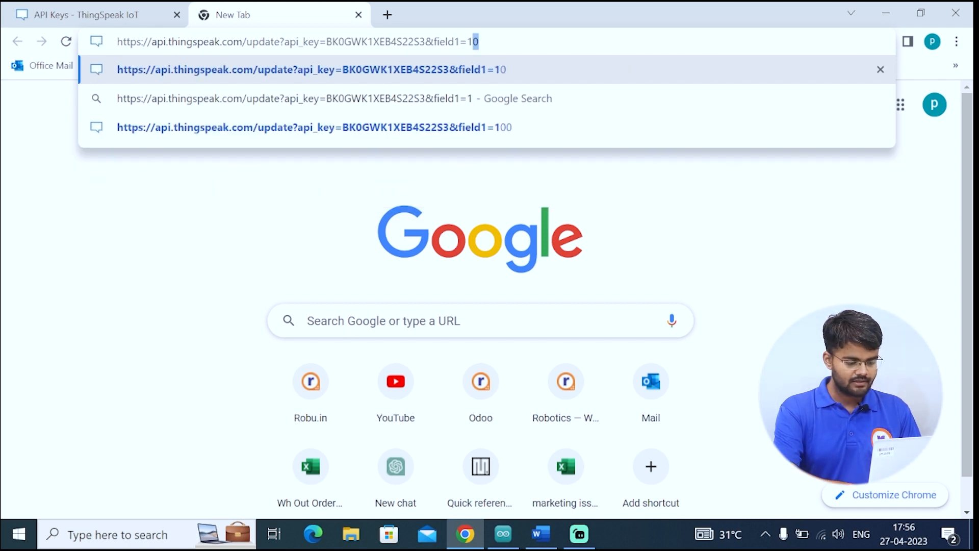
pyautogui.click(308, 128)
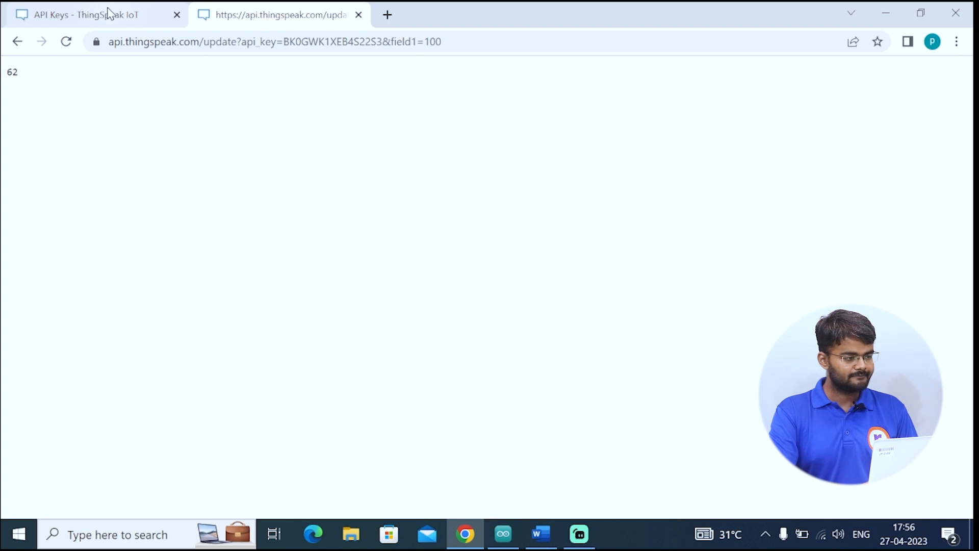
pyautogui.click(82, 14)
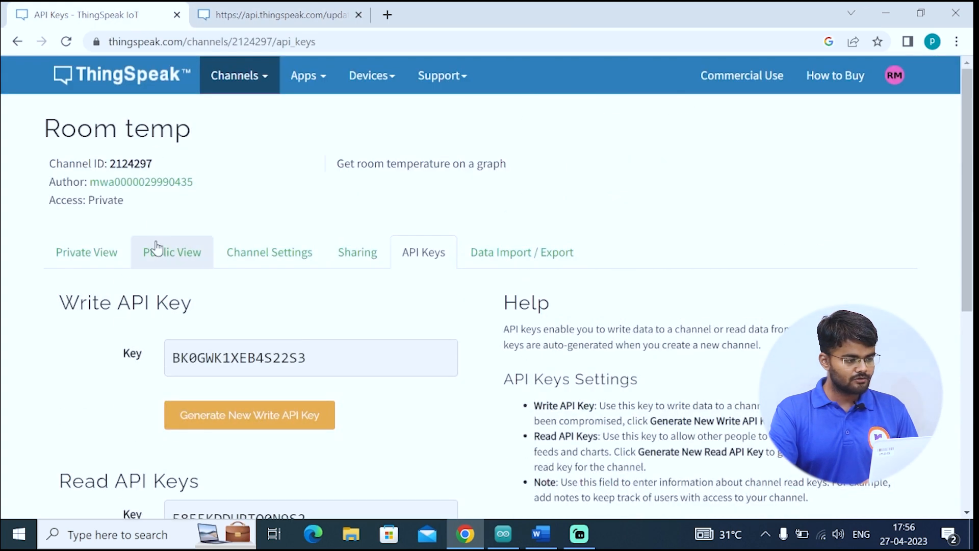
# Show the private view's Field 1 chart plotting the new reading of 100.
pyautogui.click(86, 252)
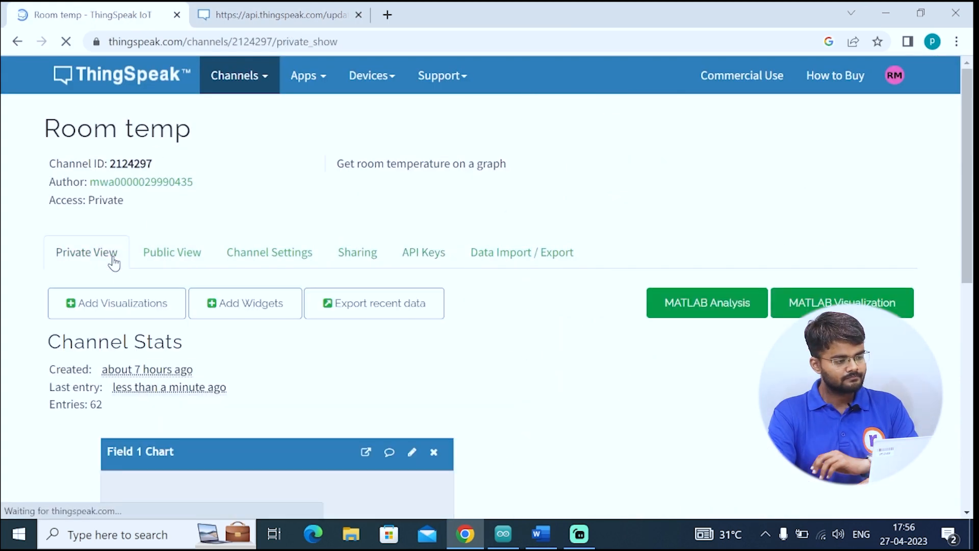
pyautogui.scroll(-3)
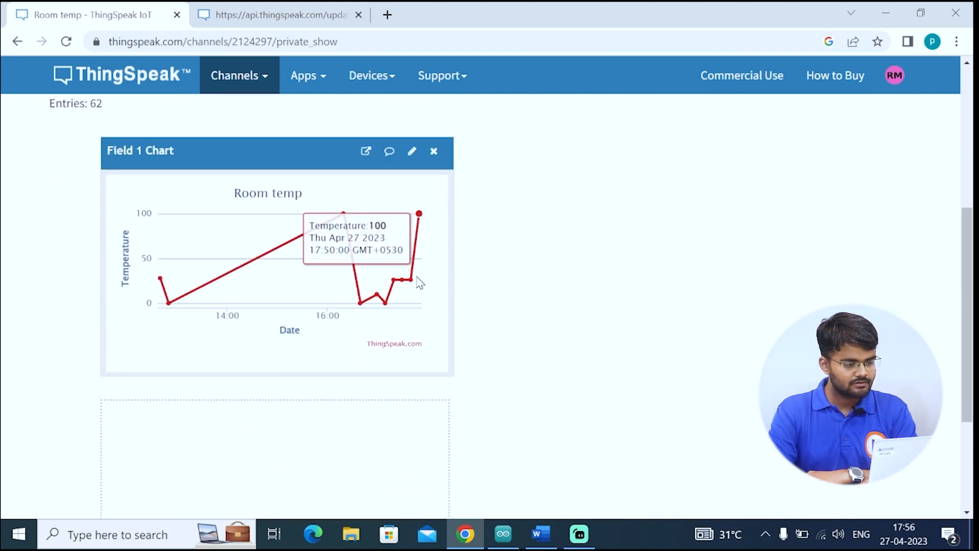
pyautogui.moveTo(427, 225)
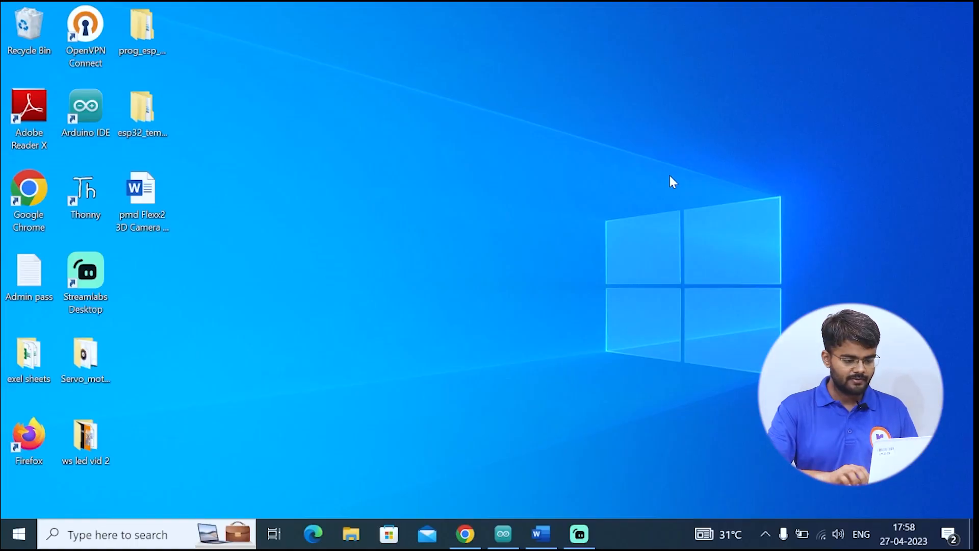
# Bring the ESP32 temperature logger sketch back up in the Arduino IDE.
pyautogui.click(502, 533)
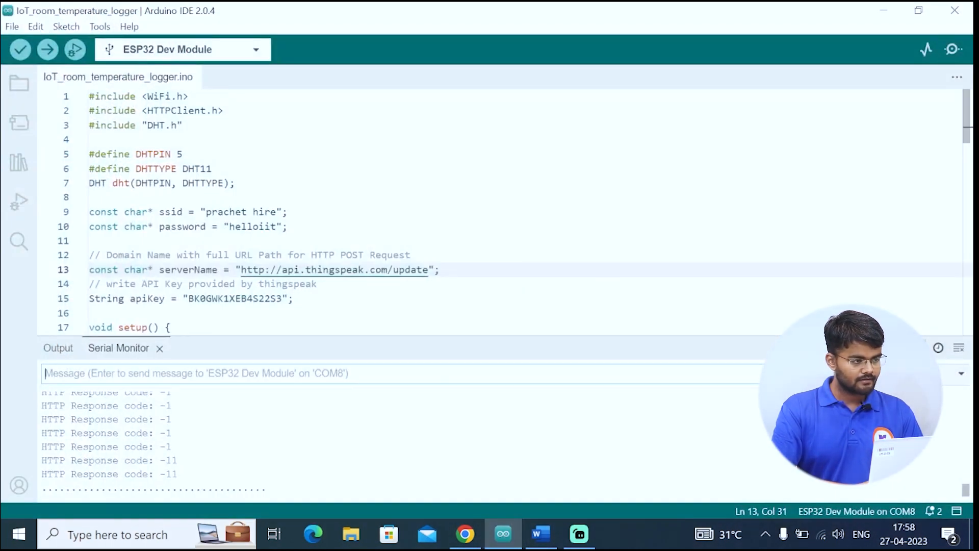
# Scroll through the sketch header above the verified 100% upload log.
pyautogui.scroll(-3)
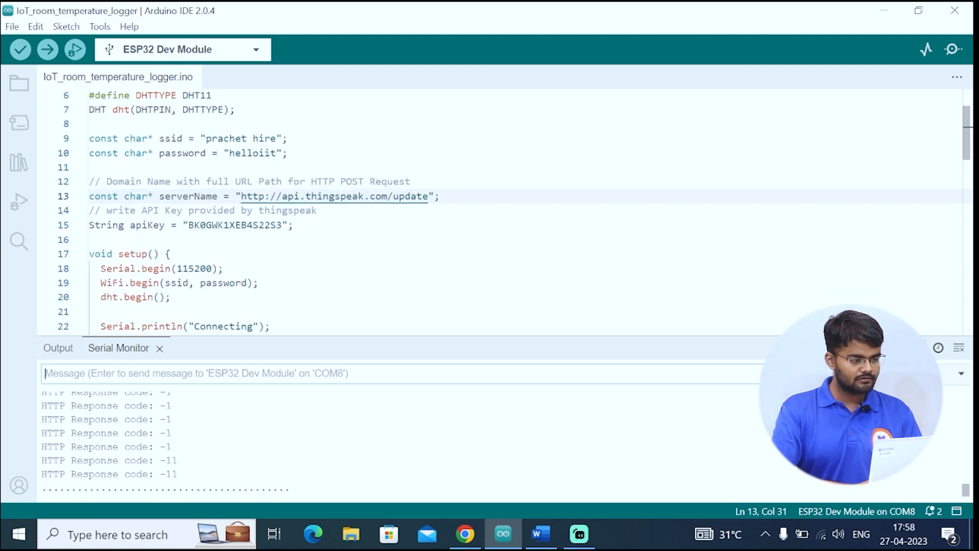
pyautogui.scroll(-3)
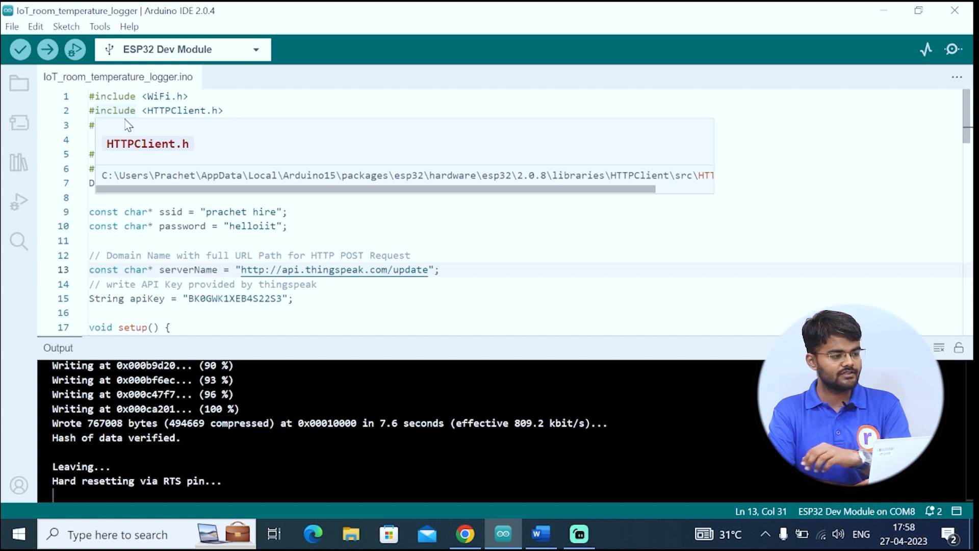
# Search the Library Manager for dht11, confirm Adafruit's DHT sensor library is installed, and hide the list.
pyautogui.click(20, 162)
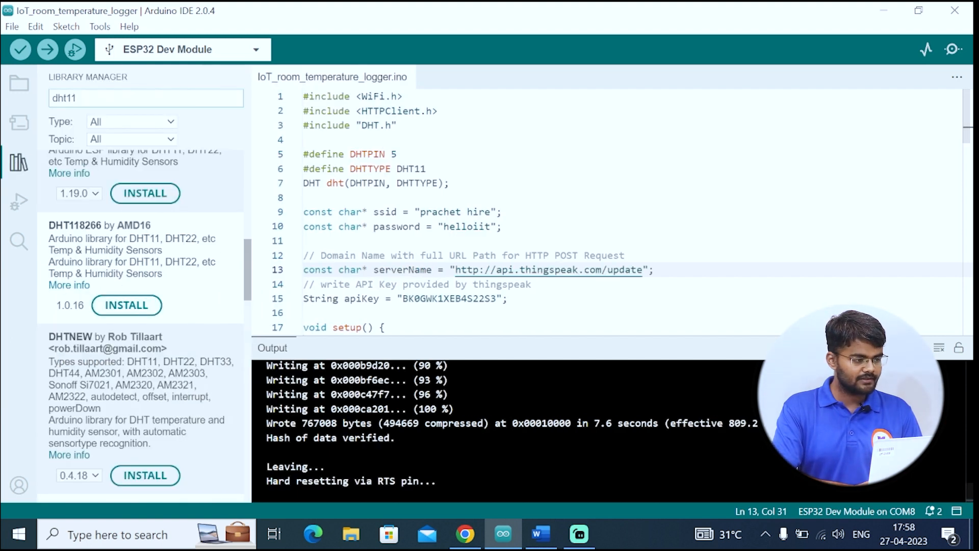
pyautogui.moveTo(132, 164)
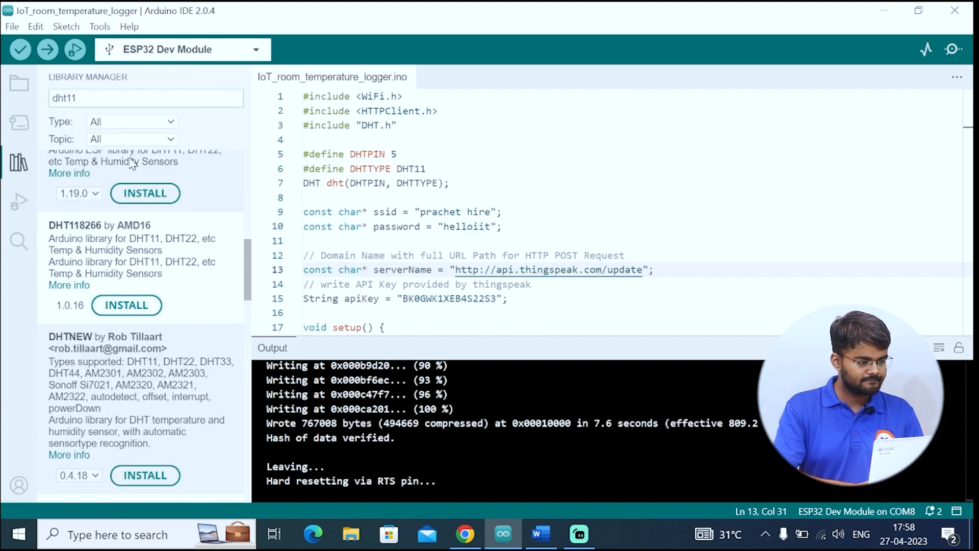
pyautogui.scroll(-3)
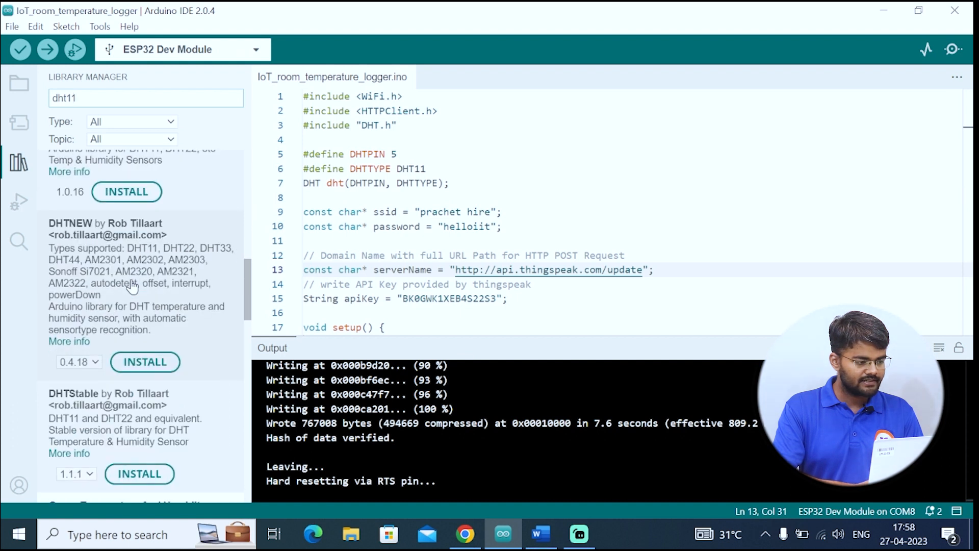
pyautogui.scroll(-3)
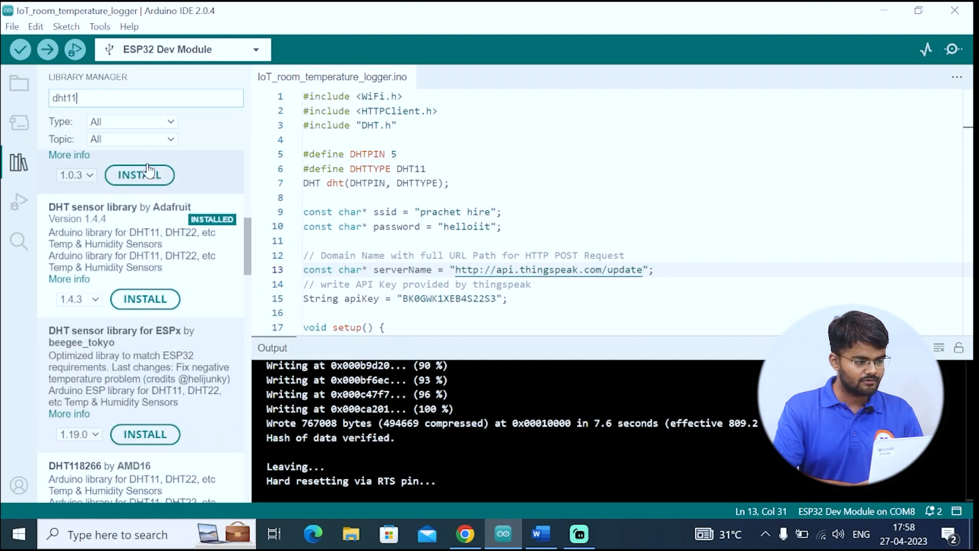
pyautogui.moveTo(190, 253)
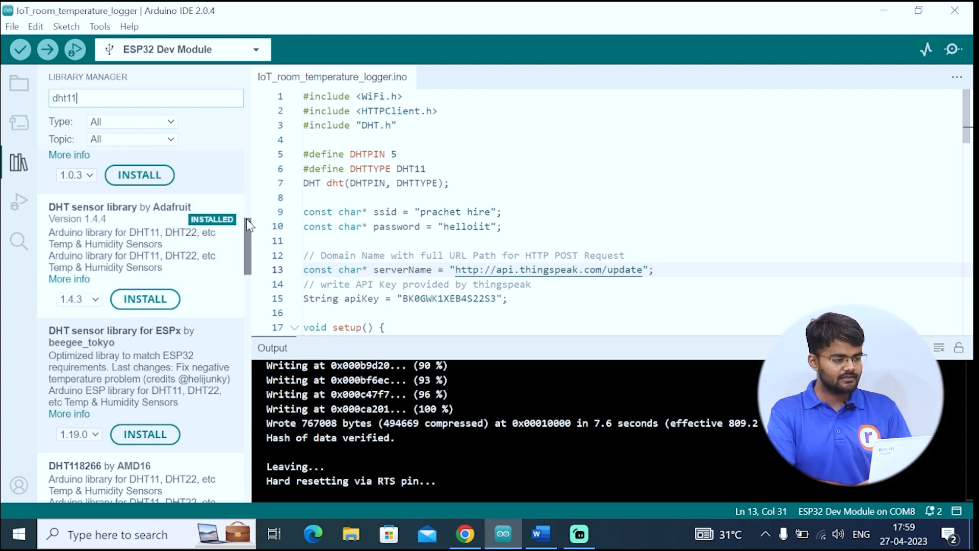
pyautogui.click(17, 163)
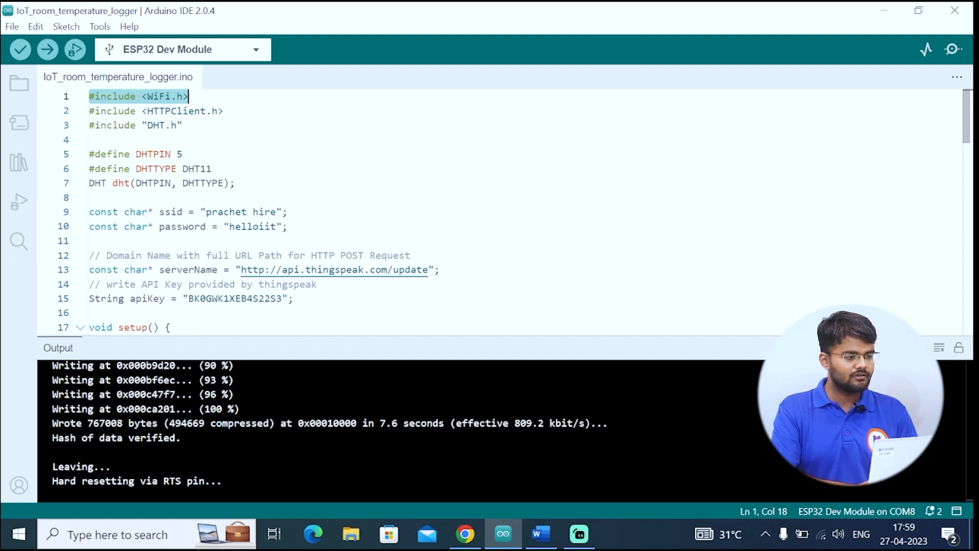
pyautogui.moveTo(174, 111)
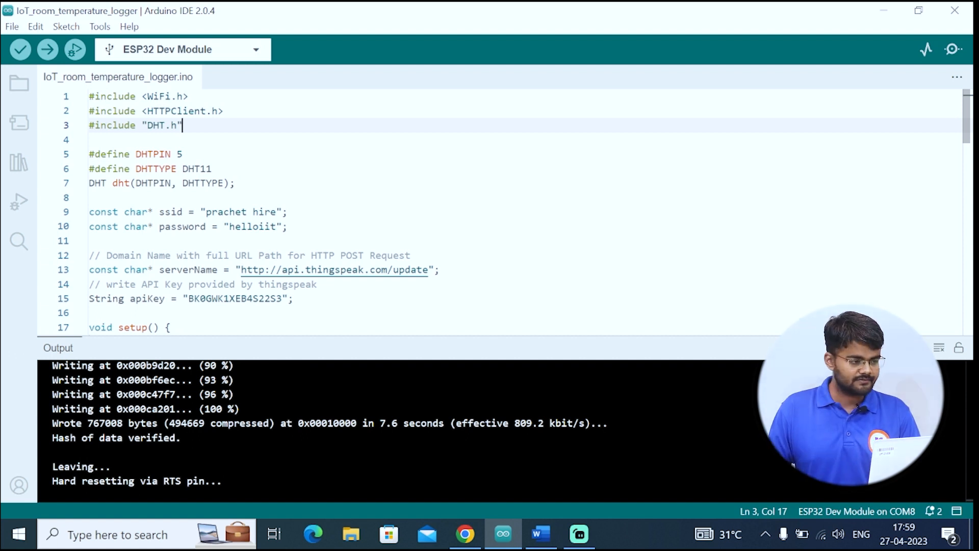
pyautogui.scroll(-3)
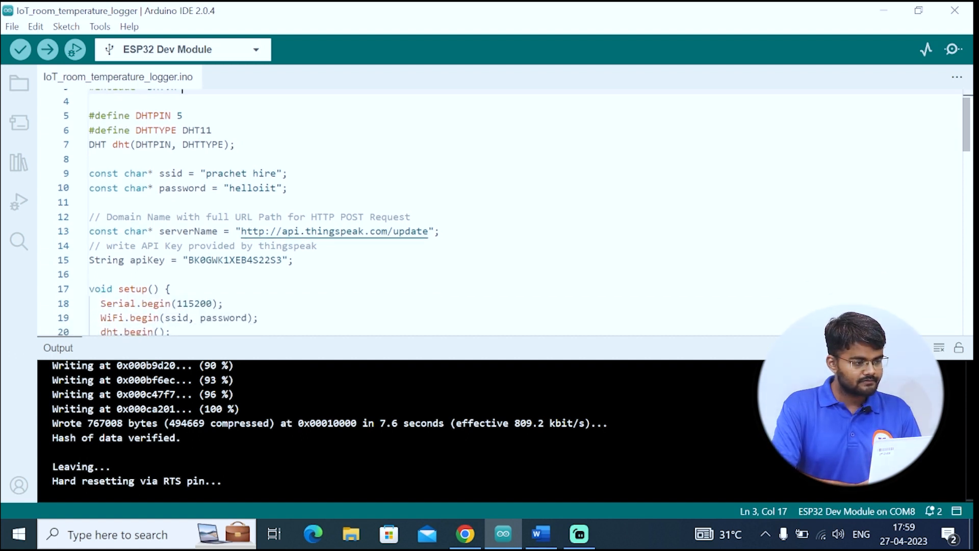
pyautogui.moveTo(152, 115)
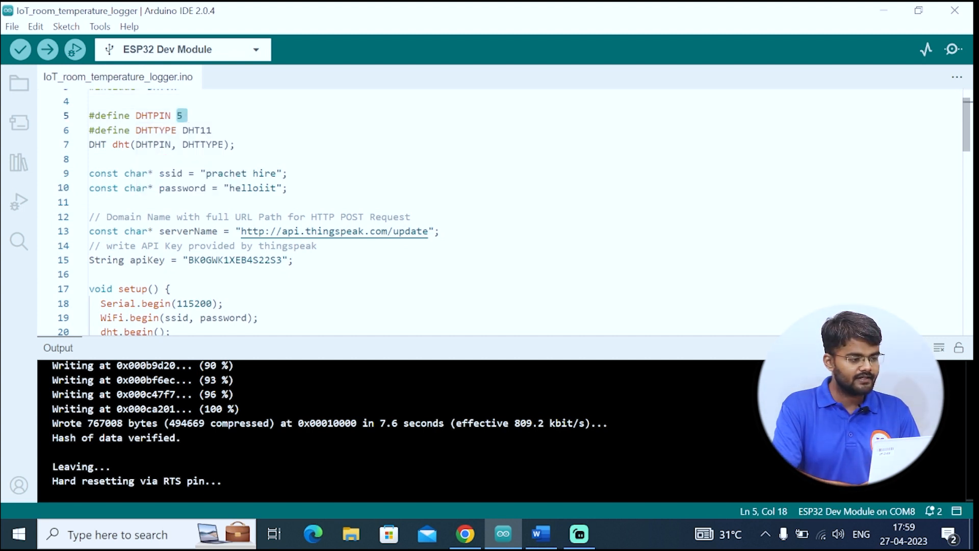
pyautogui.doubleClick(197, 130)
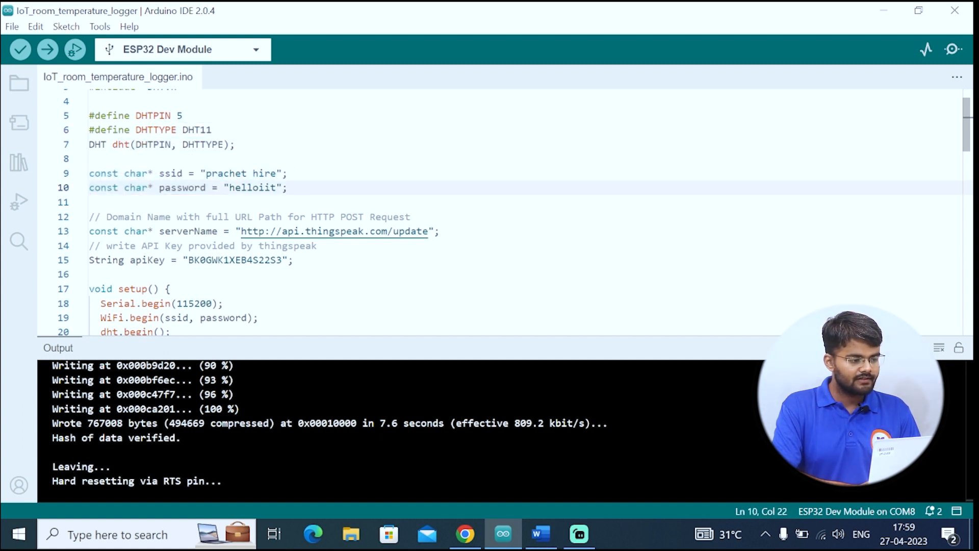
pyautogui.moveTo(206, 173); pyautogui.dragTo(276, 173)
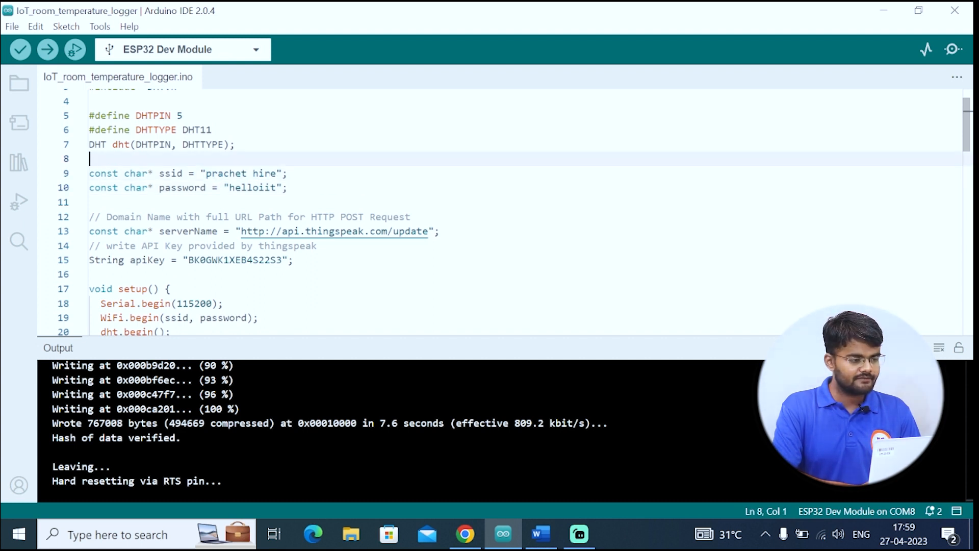
pyautogui.click(283, 172)
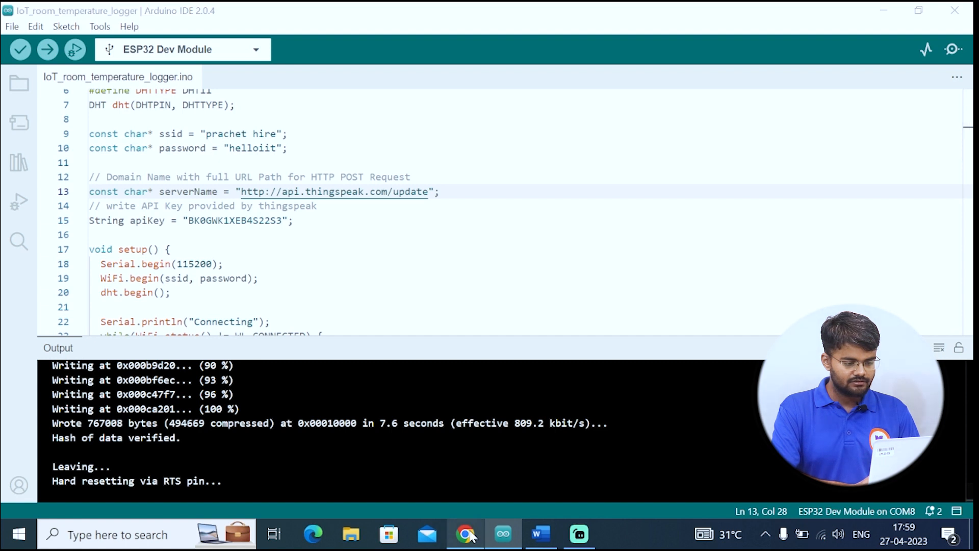
# Select the Write a Channel Feed URL in ThingSpeak and return to the sketch to compare.
pyautogui.click(464, 549)
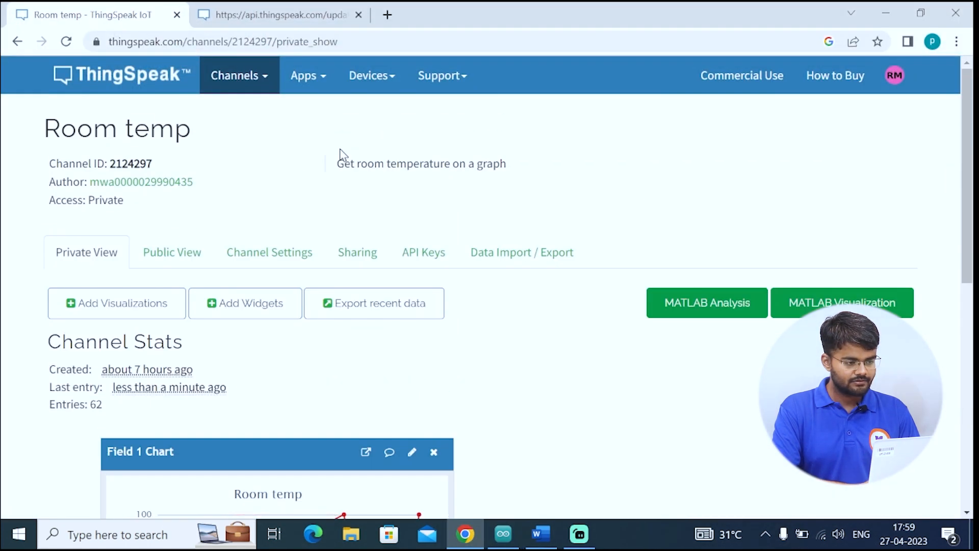
pyautogui.click(424, 252)
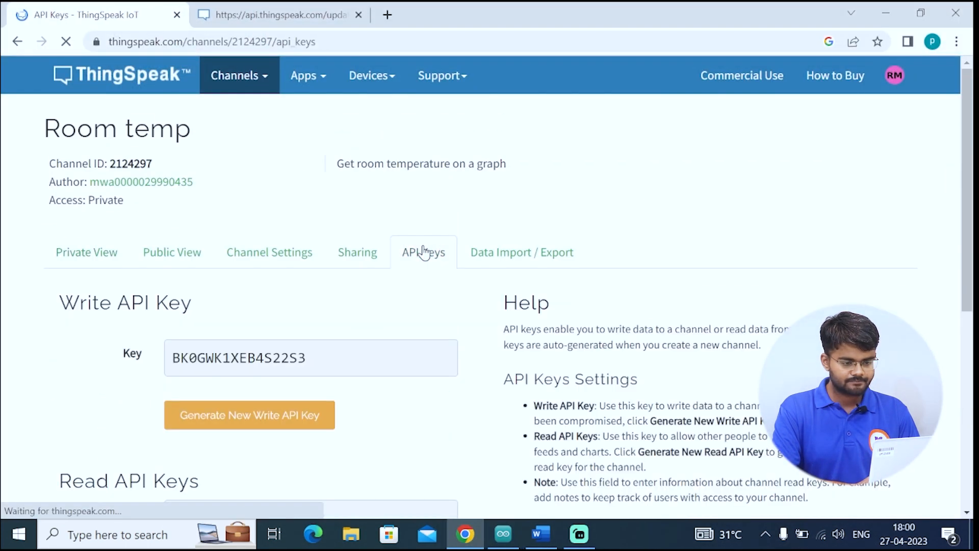
pyautogui.scroll(-3)
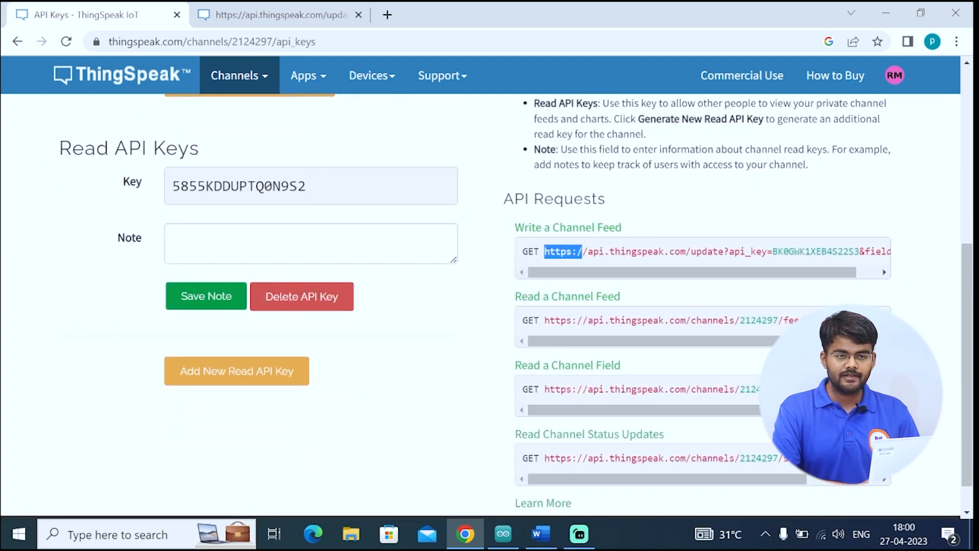
pyautogui.moveTo(544, 251); pyautogui.dragTo(715, 251)
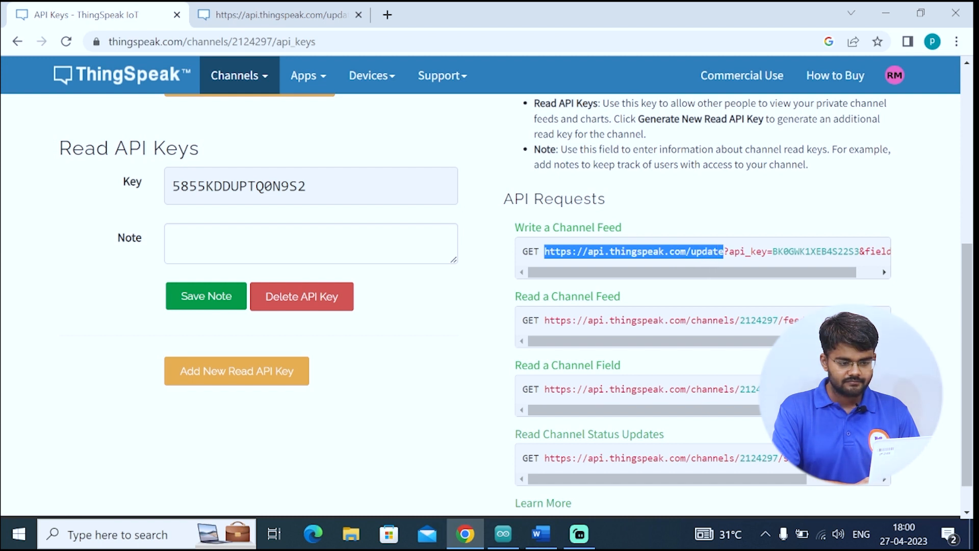
pyautogui.moveTo(729, 268)
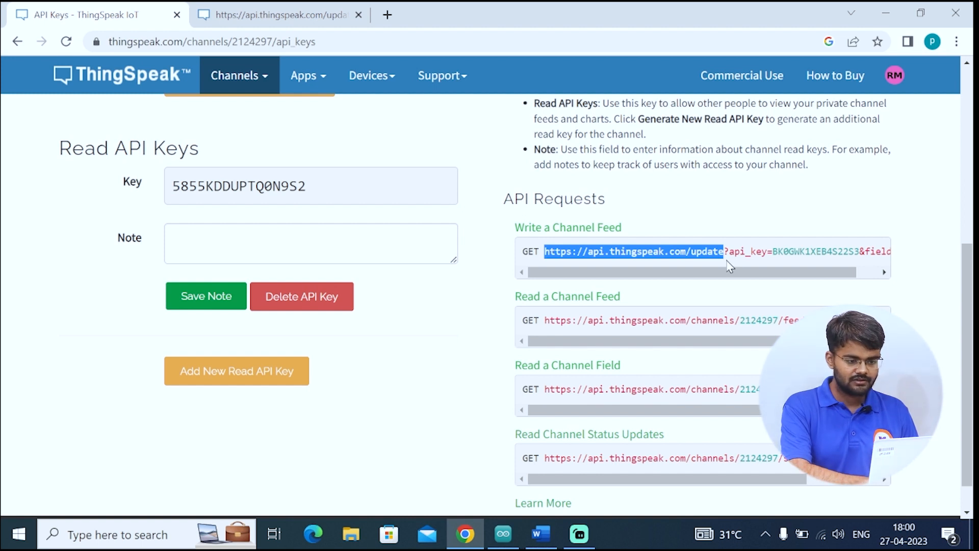
pyautogui.moveTo(566, 292)
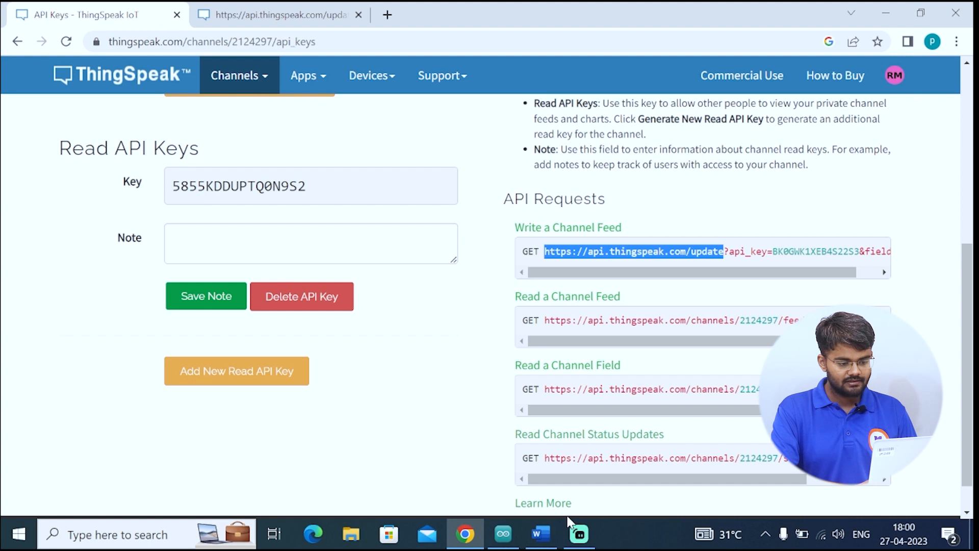
pyautogui.click(502, 532)
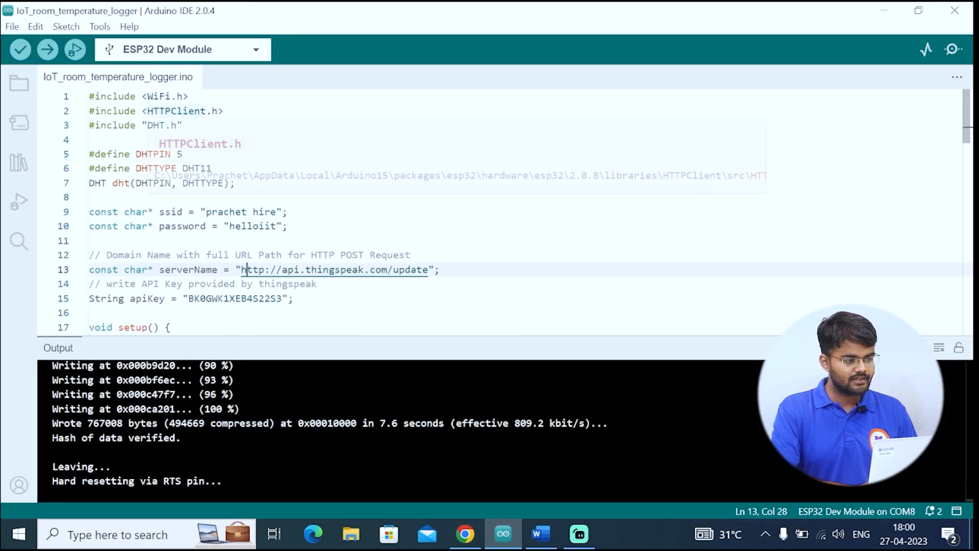
pyautogui.doubleClick(176, 111)
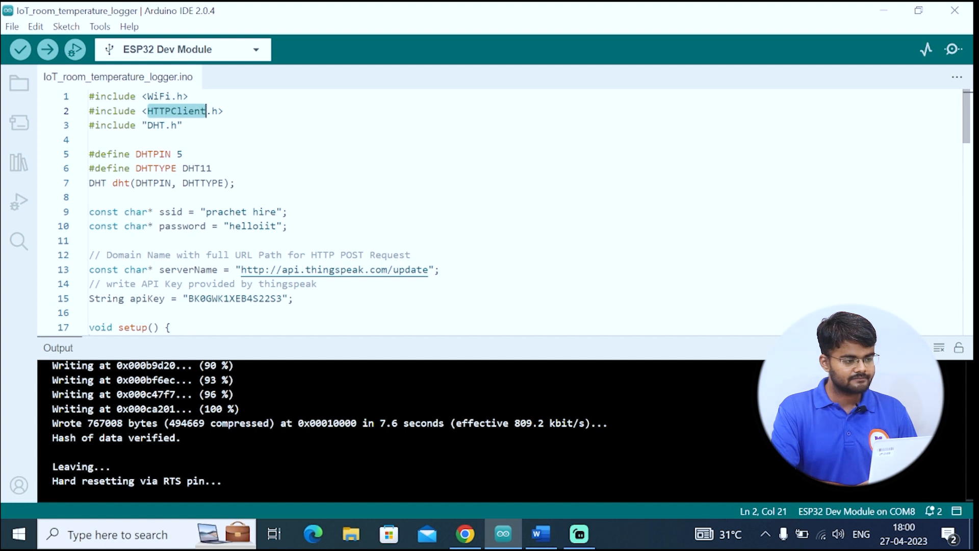
pyautogui.scroll(-3)
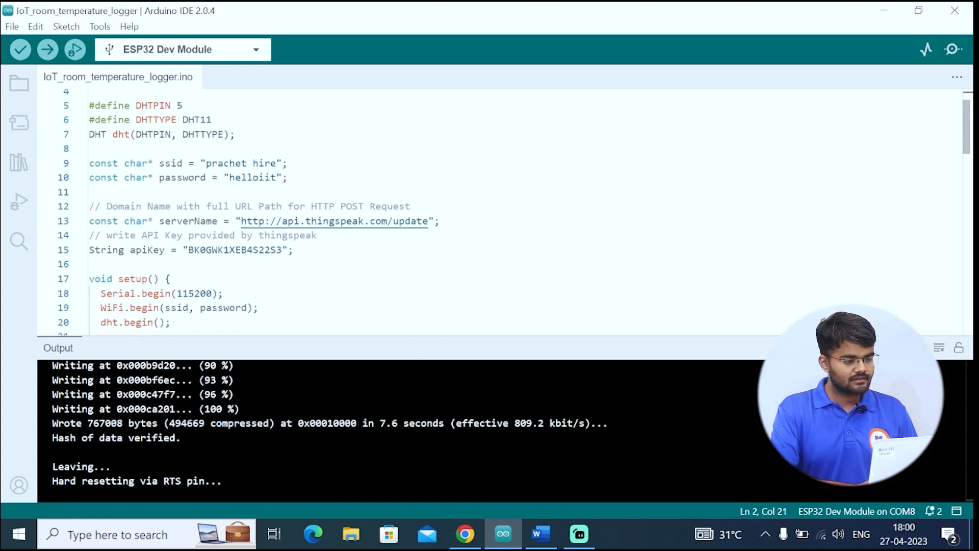
pyautogui.click(245, 220)
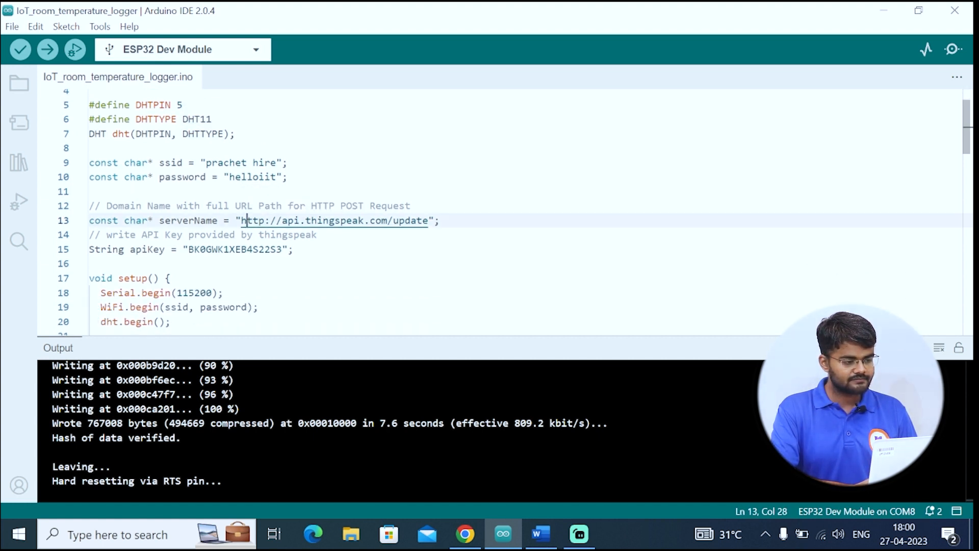
pyautogui.moveTo(240, 220); pyautogui.dragTo(332, 220)
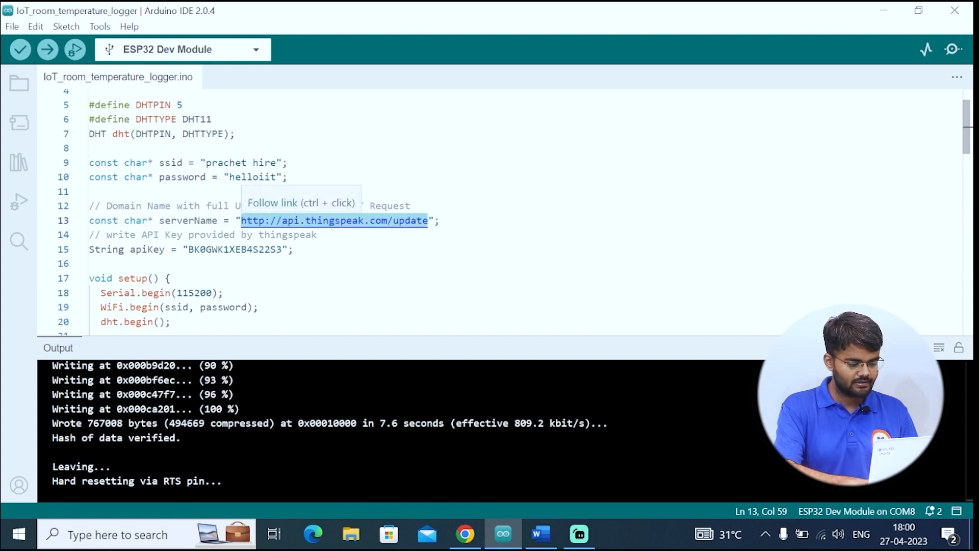
pyautogui.write('s')
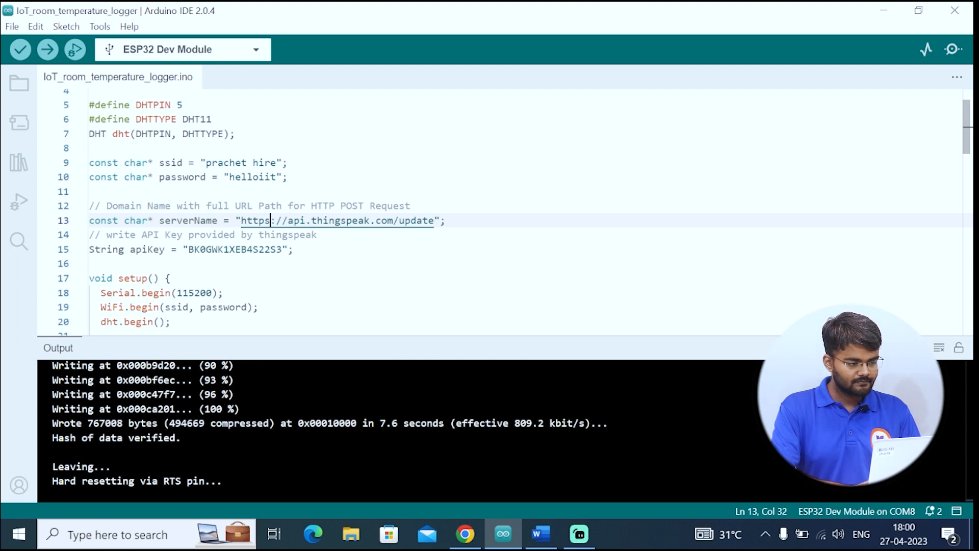
pyautogui.press('Backspace')
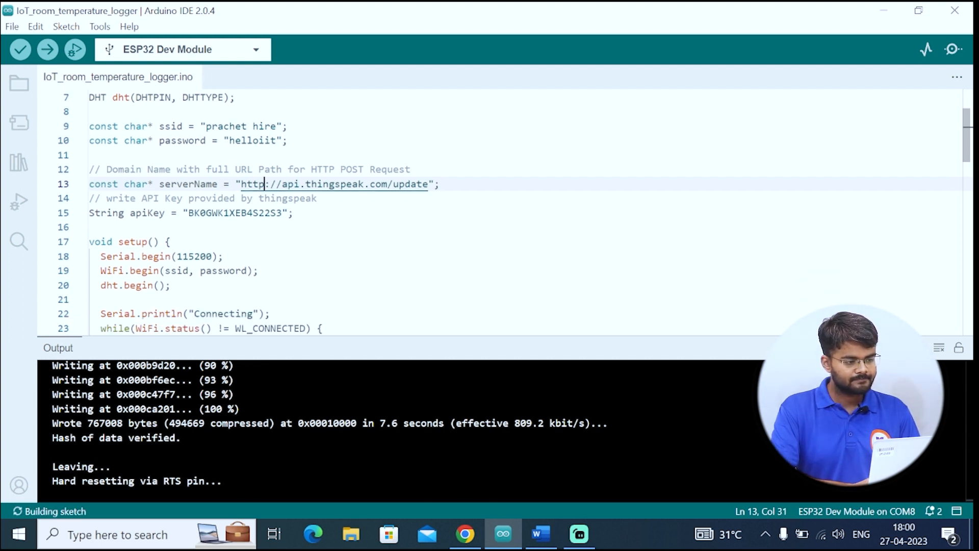
# Switch to the ThingSpeak API Keys page in Chrome.
pyautogui.scroll(-3)
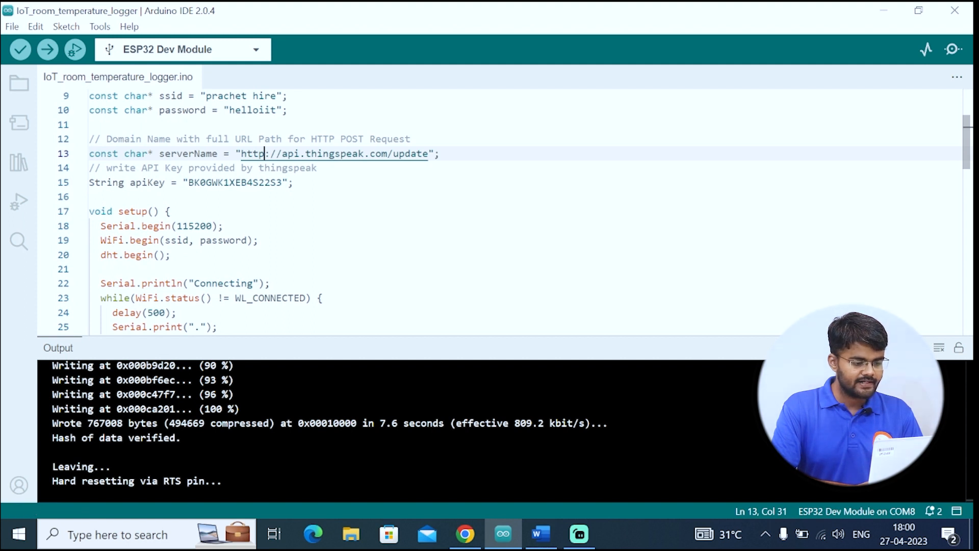
pyautogui.click(462, 533)
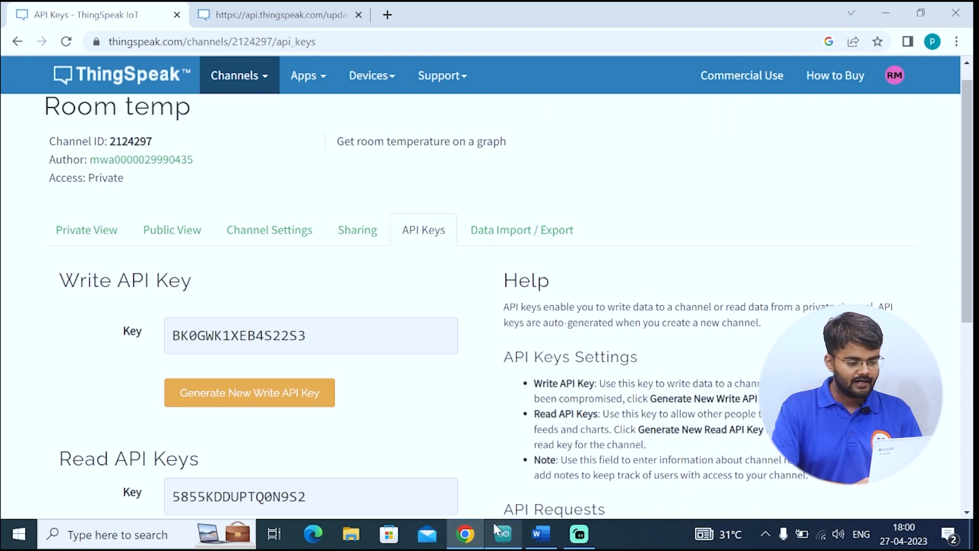
# Return to the Arduino sketch and review the setup function after confirming the write key.
pyautogui.click(503, 535)
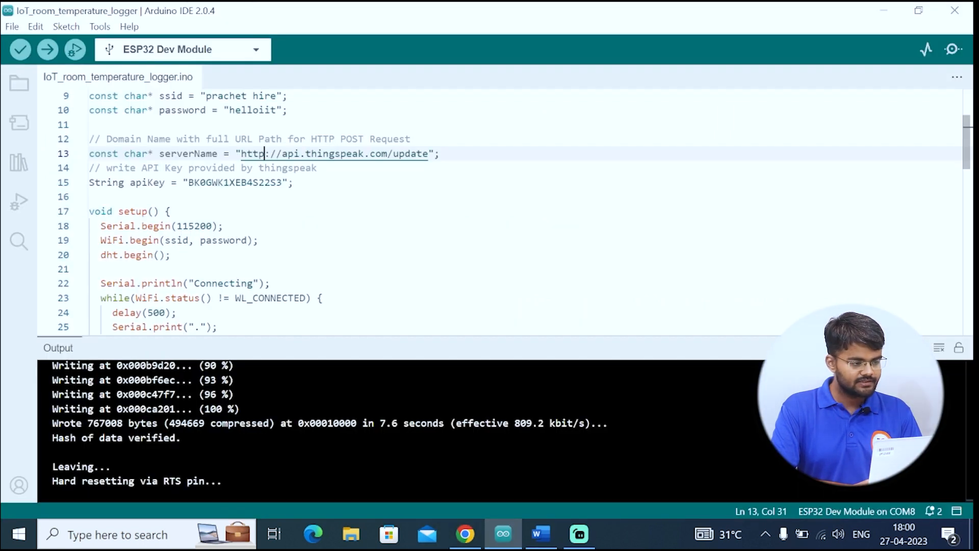
pyautogui.doubleClick(236, 182)
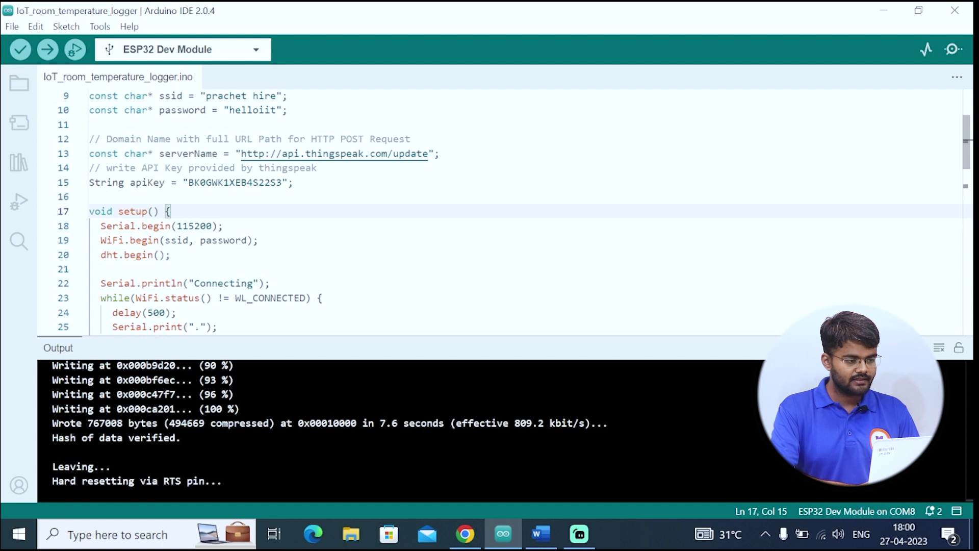
pyautogui.scroll(-3)
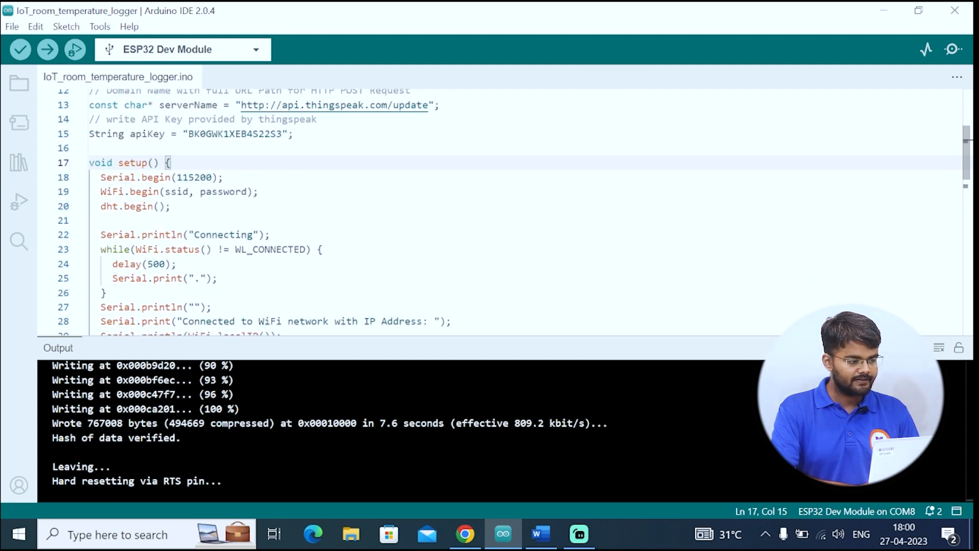
pyautogui.click(145, 177)
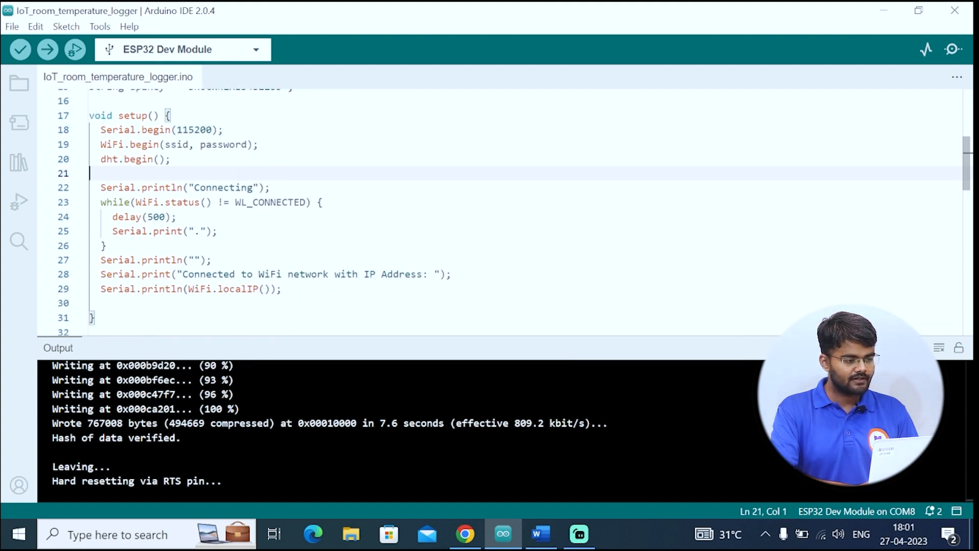
pyautogui.doubleClick(123, 158)
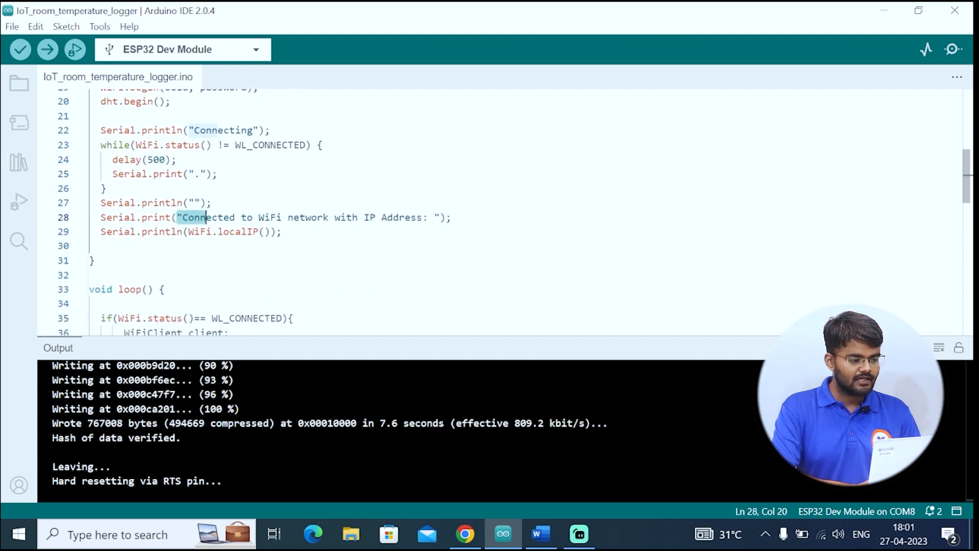
pyautogui.rightClick(90, 274)
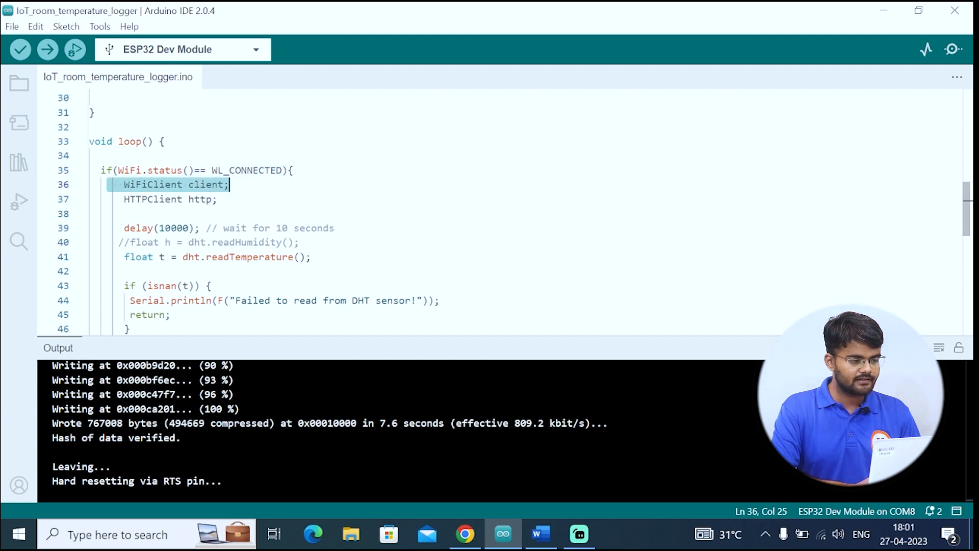
pyautogui.click(219, 199)
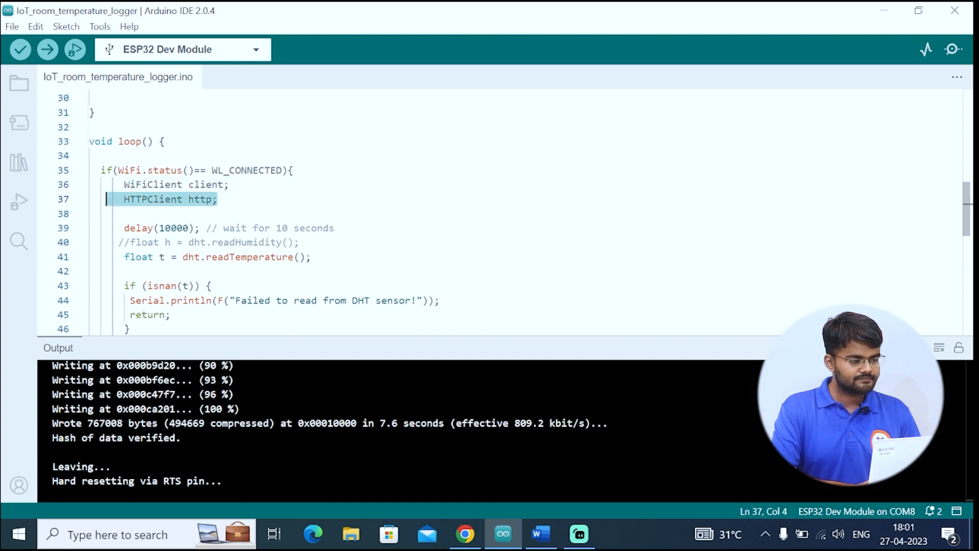
pyautogui.click(187, 199)
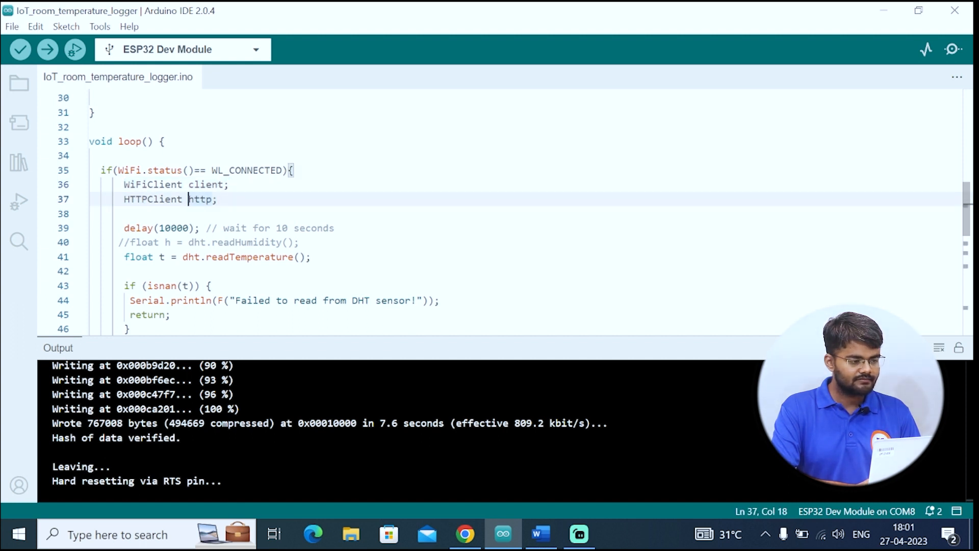
pyautogui.scroll(-3)
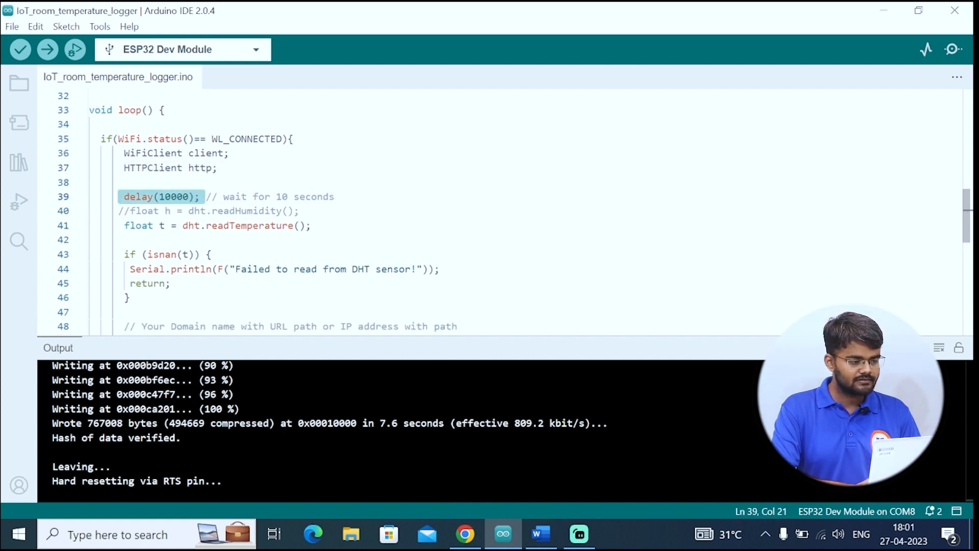
pyautogui.click(163, 225)
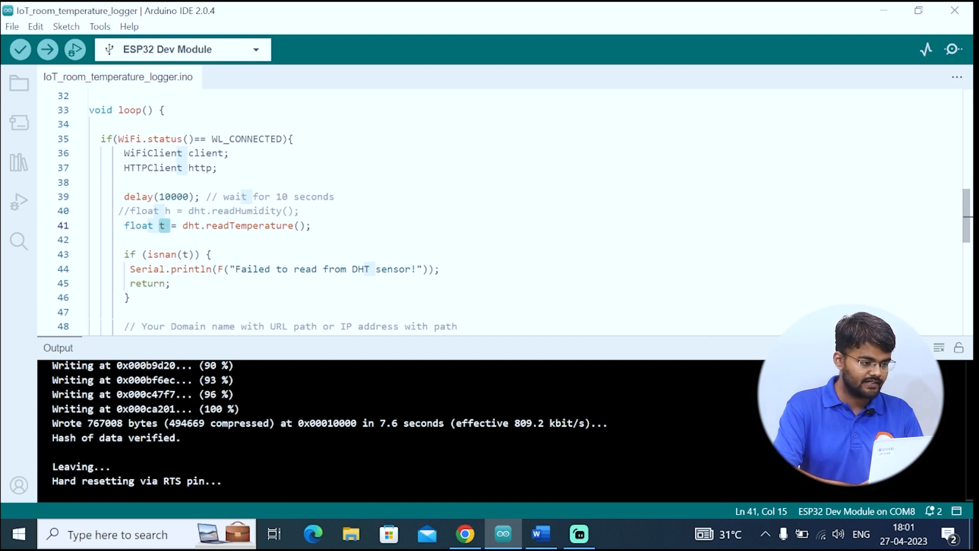
pyautogui.scroll(-3)
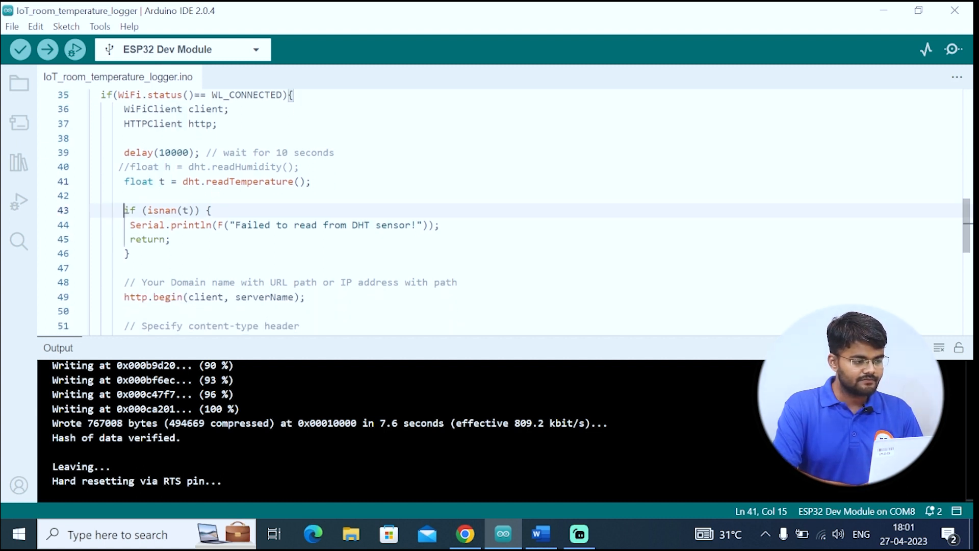
pyautogui.moveTo(123, 210); pyautogui.dragTo(170, 239)
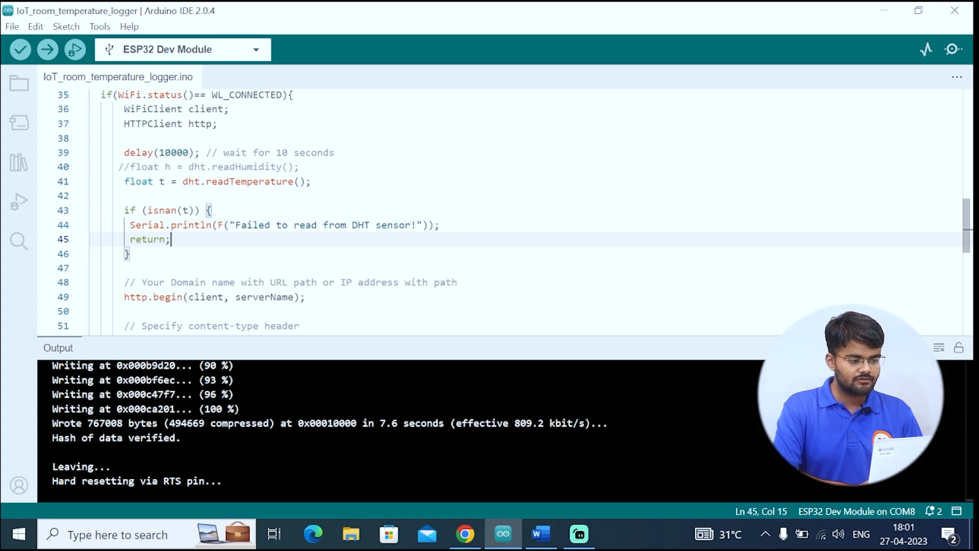
pyautogui.scroll(-3)
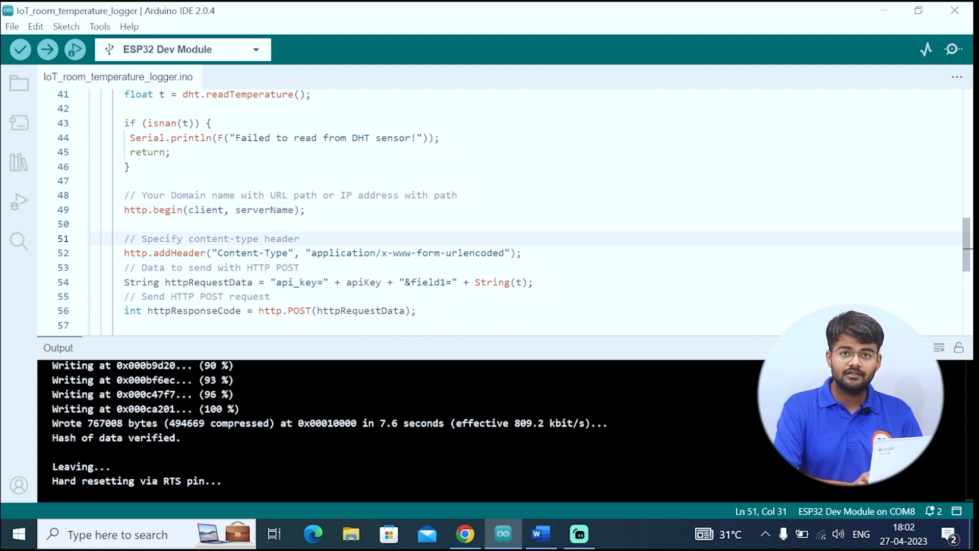
pyautogui.scroll(-3)
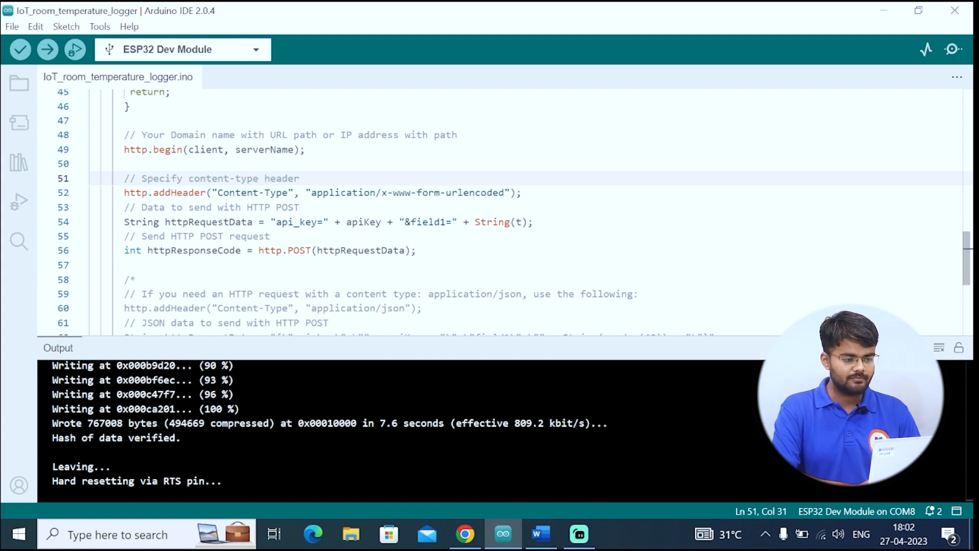
pyautogui.doubleClick(477, 193)
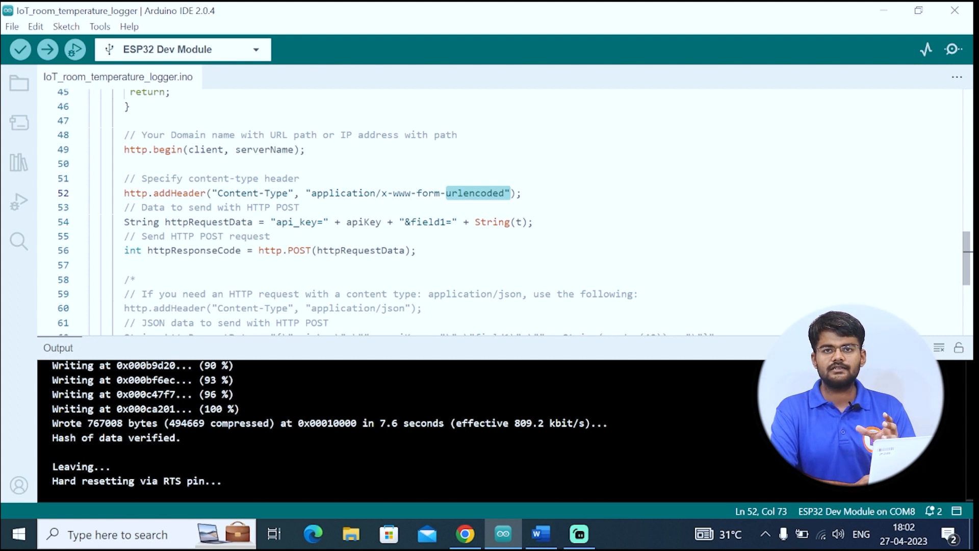
pyautogui.scroll(-3)
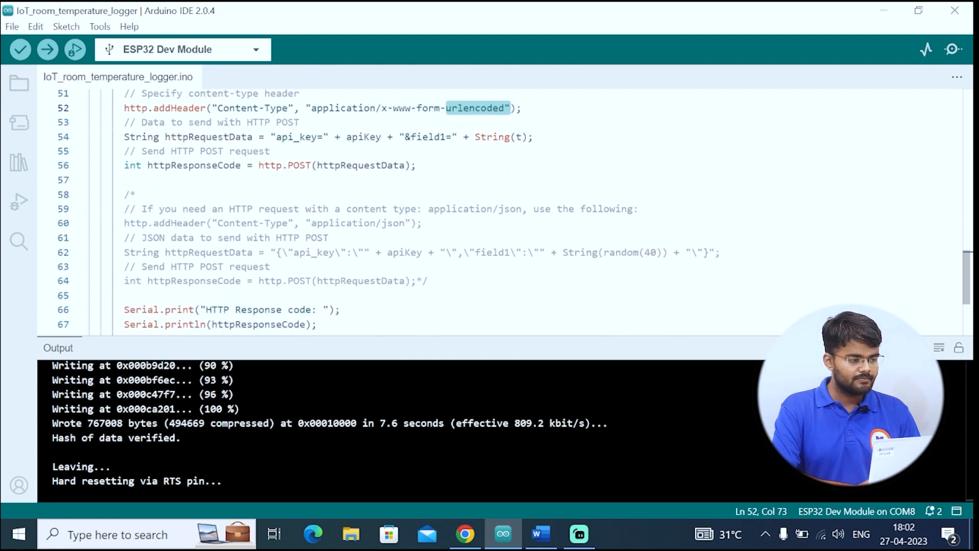
pyautogui.moveTo(131, 194); pyautogui.dragTo(225, 237)
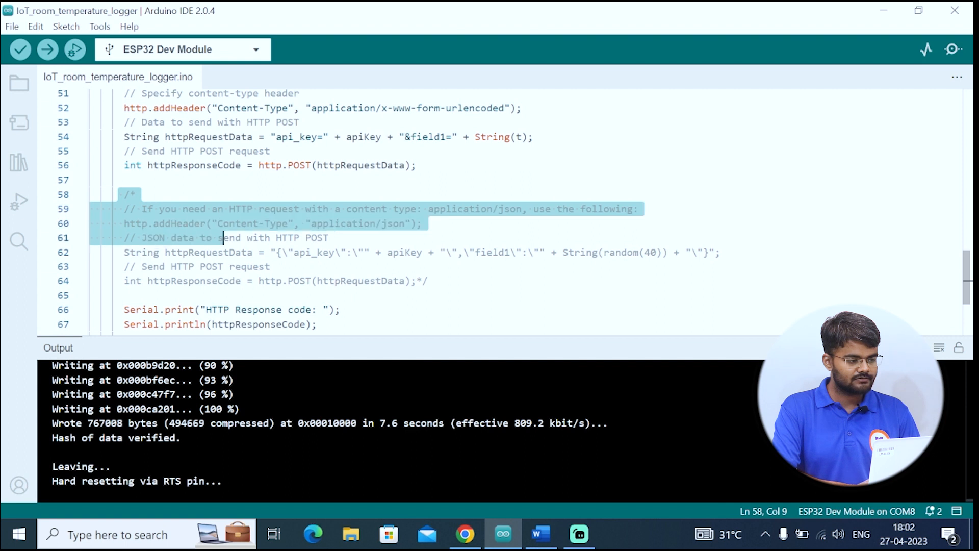
pyautogui.click(428, 282)
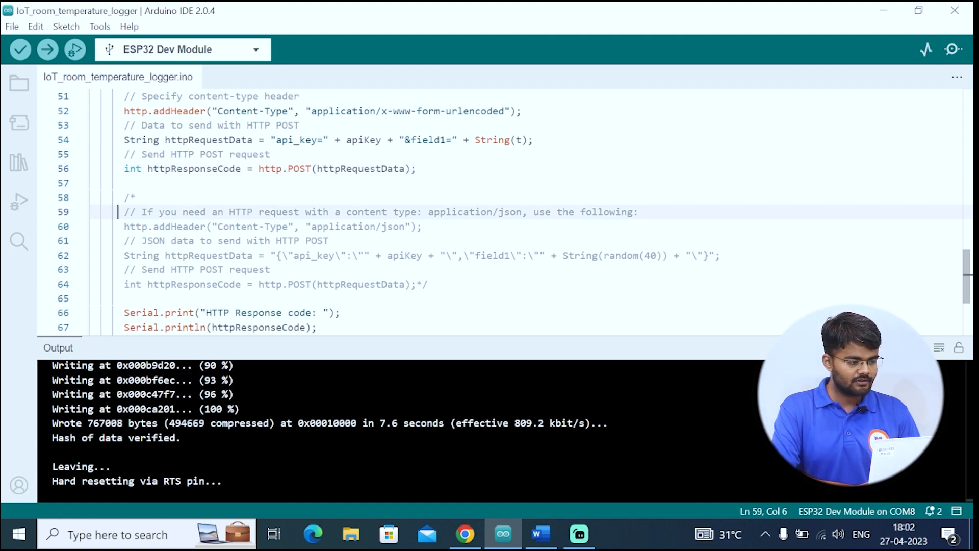
pyautogui.moveTo(123, 212); pyautogui.dragTo(427, 285)
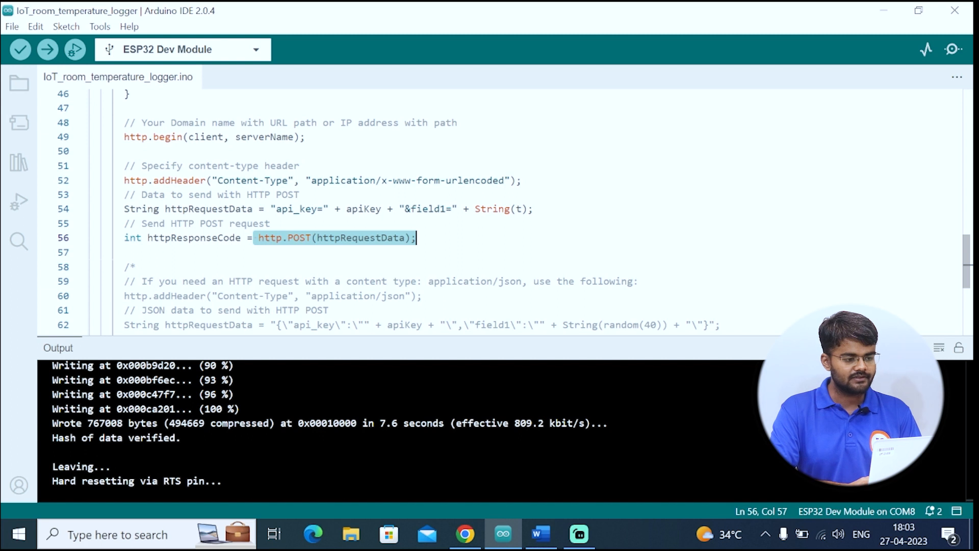
pyautogui.scroll(-3)
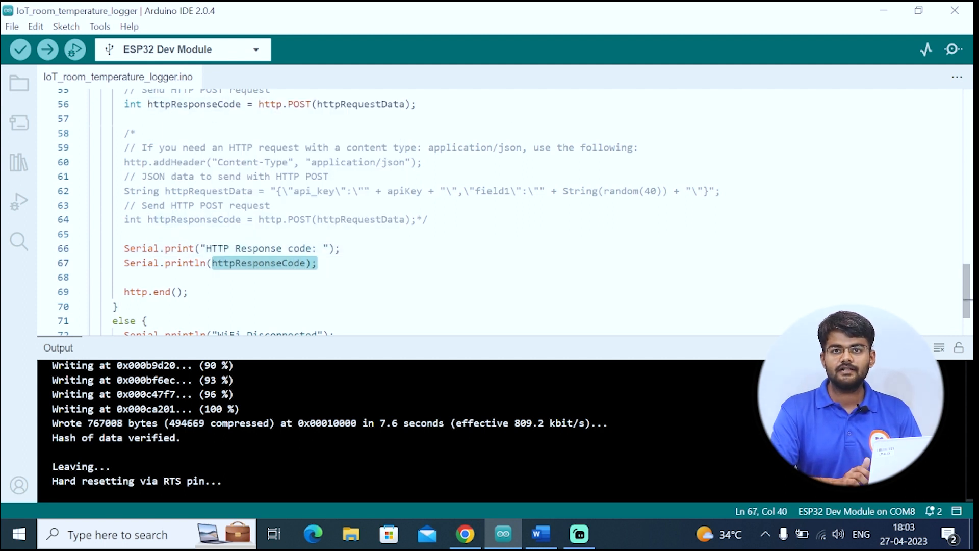
pyautogui.scroll(-3)
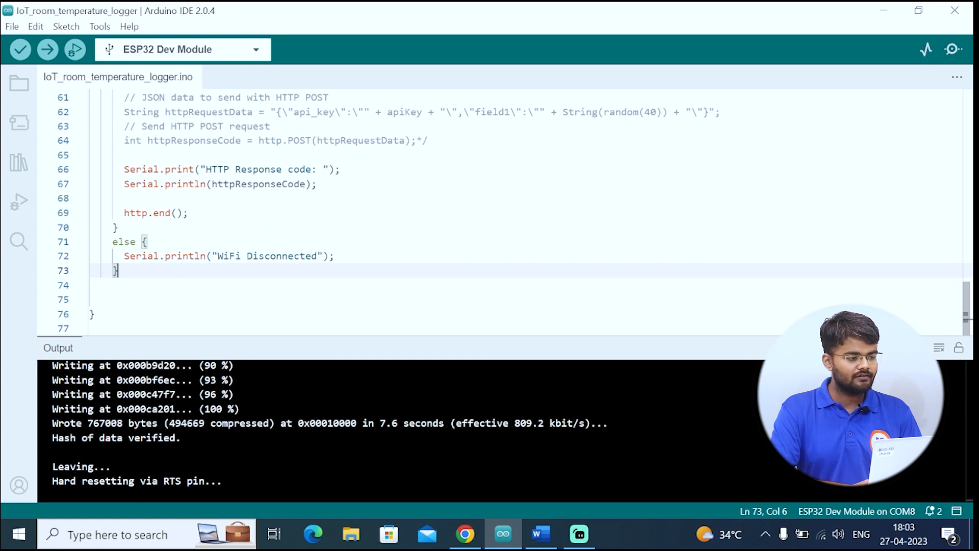
pyautogui.tripleClick(224, 257)
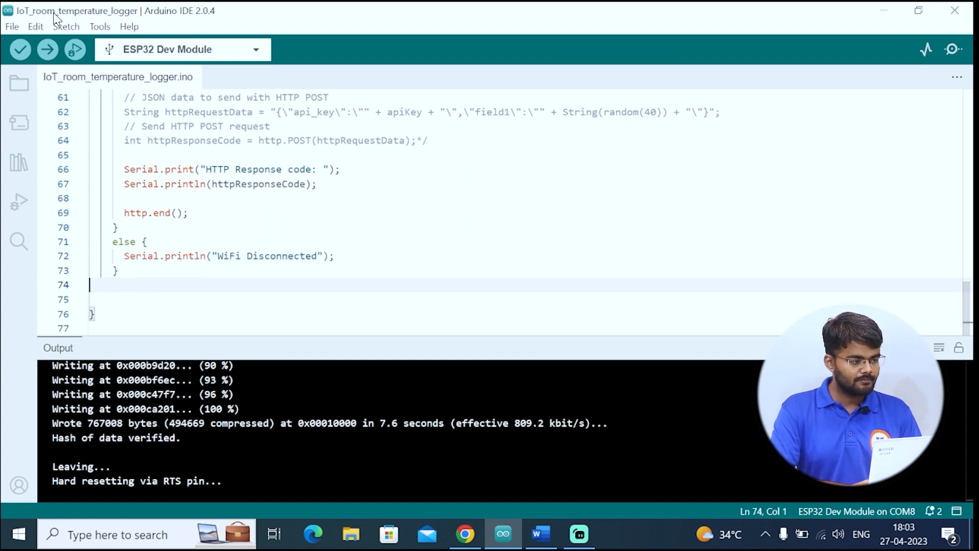
# Upload the sketch to the ESP32 and show the serial monitor reporting the WiFi connection.
pyautogui.click(47, 49)
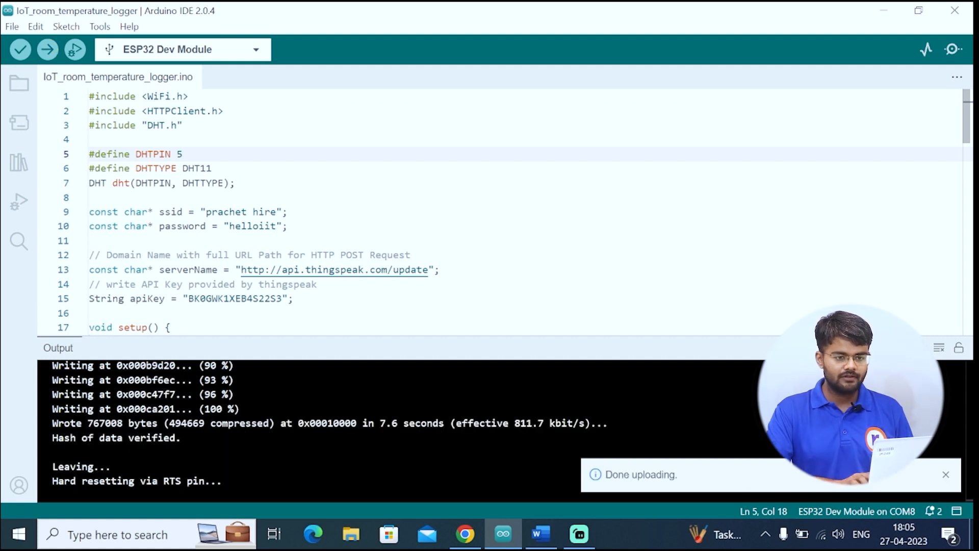
pyautogui.click(952, 49)
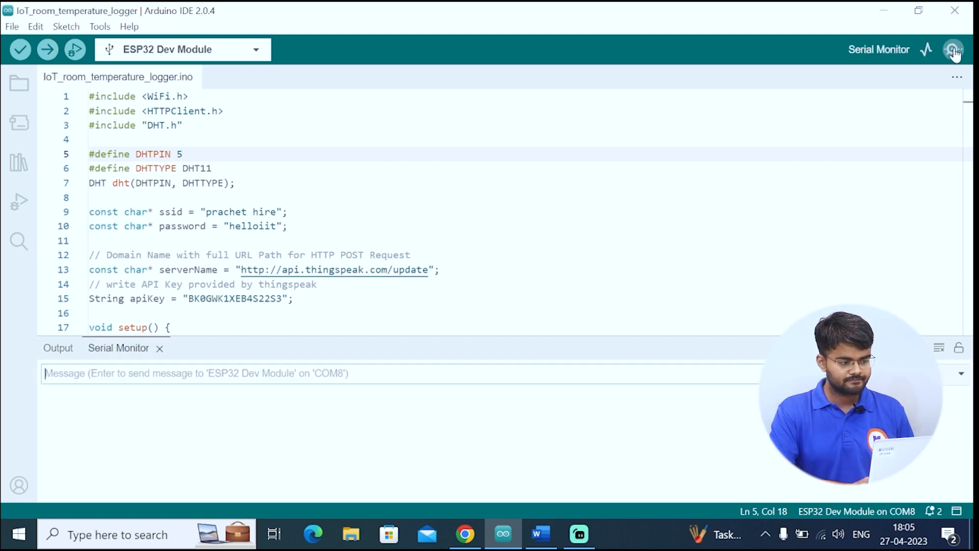
pyautogui.click(952, 49)
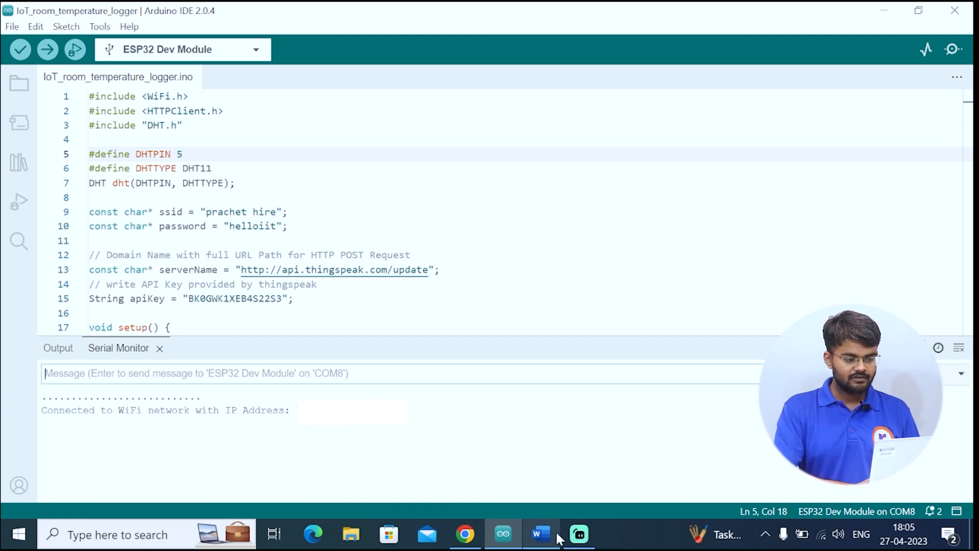
pyautogui.moveTo(498, 535)
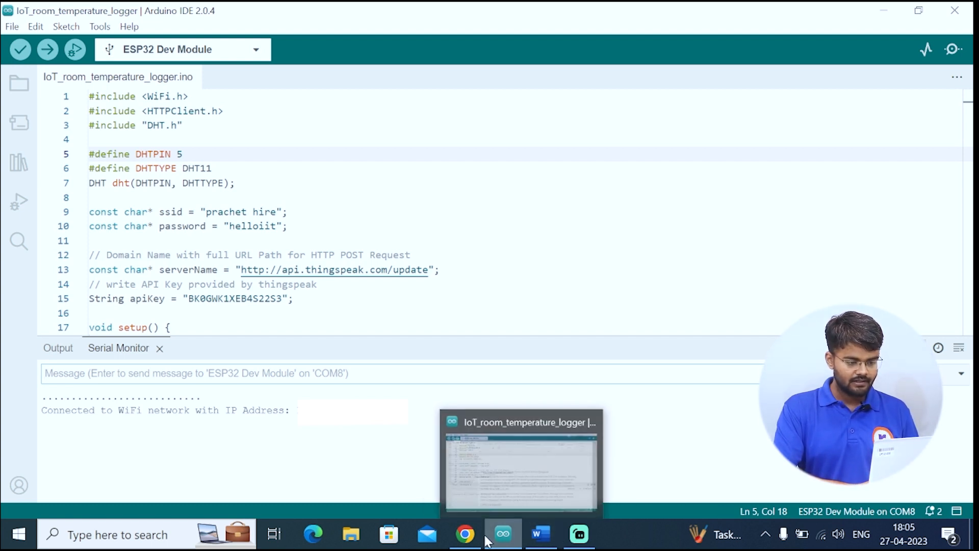
pyautogui.moveTo(615, 445)
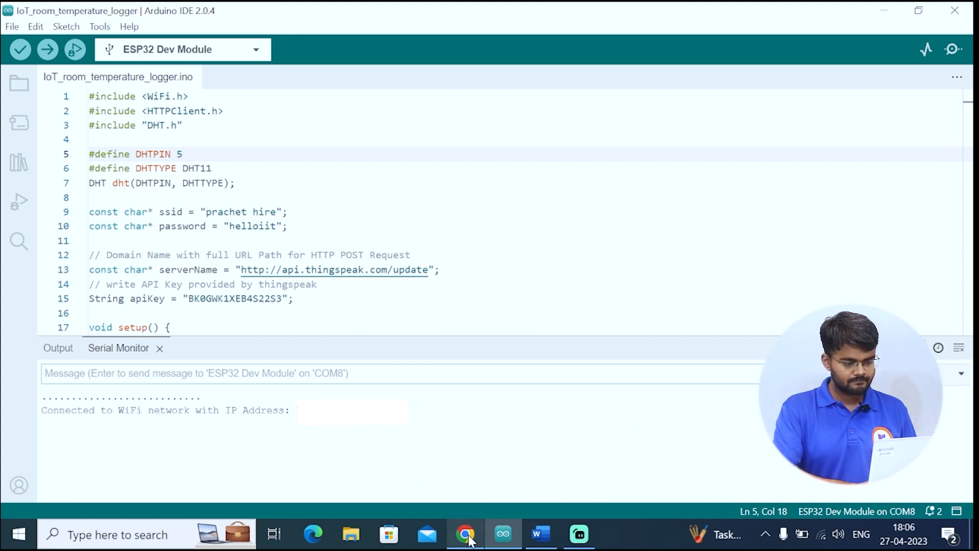
# Switch to the ThingSpeak Room temp chart showing 63 entries, latest near 26.2.
pyautogui.click(461, 549)
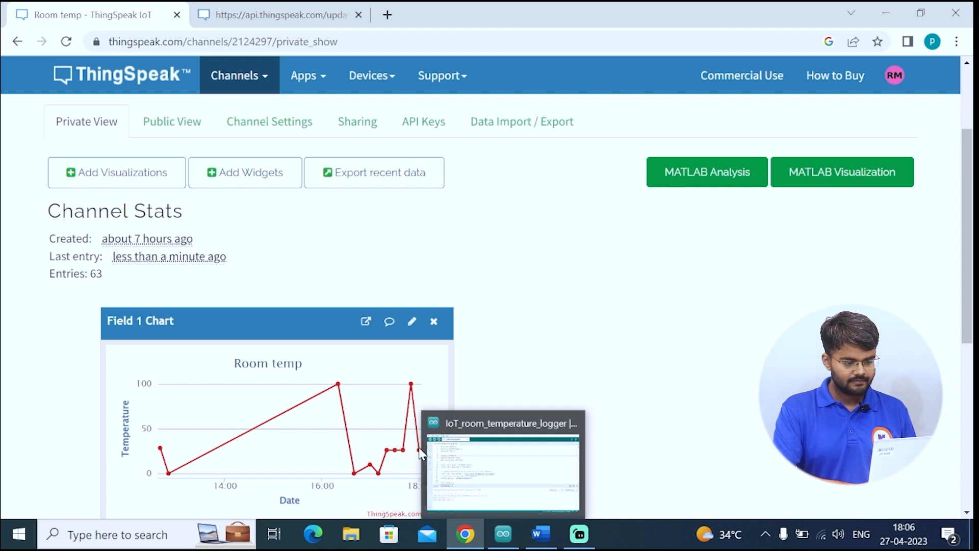
pyautogui.moveTo(418, 456)
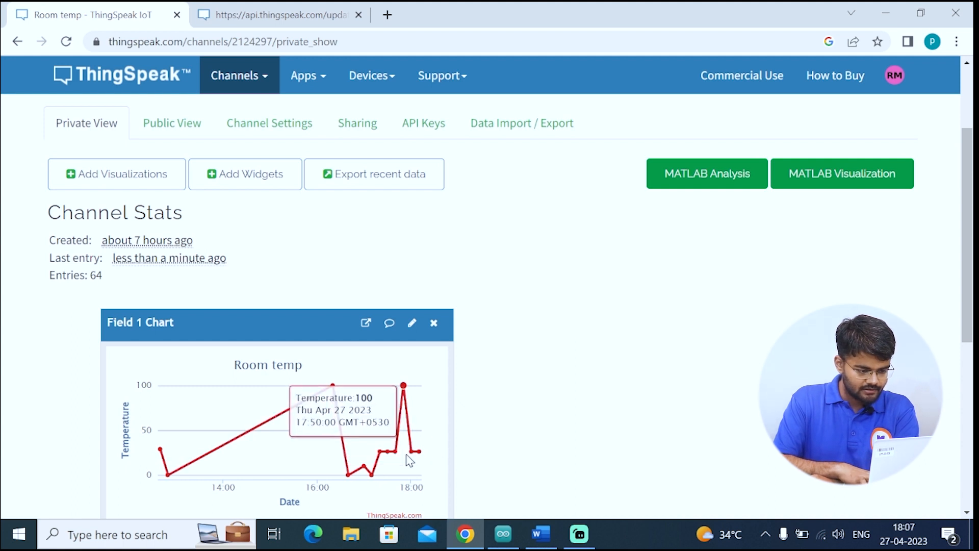
pyautogui.moveTo(421, 459)
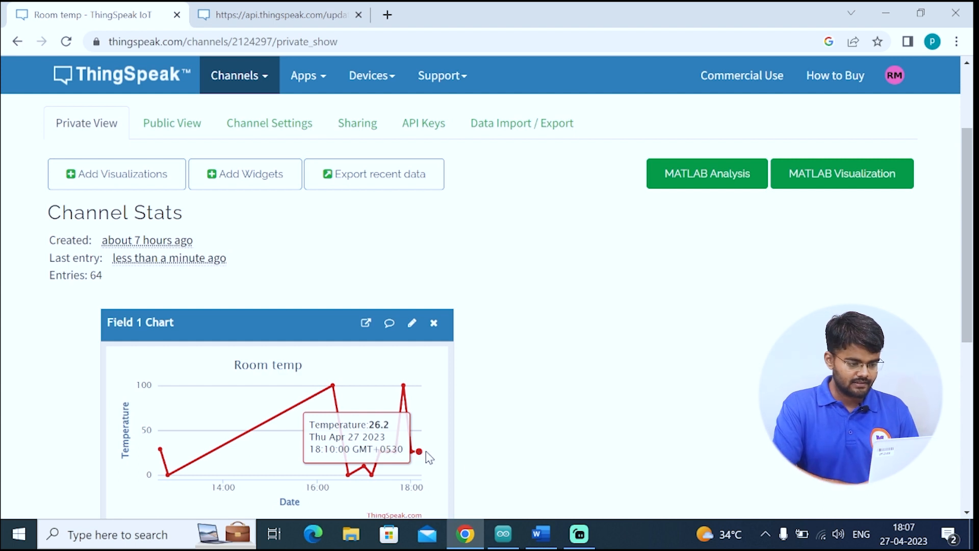
pyautogui.moveTo(415, 460)
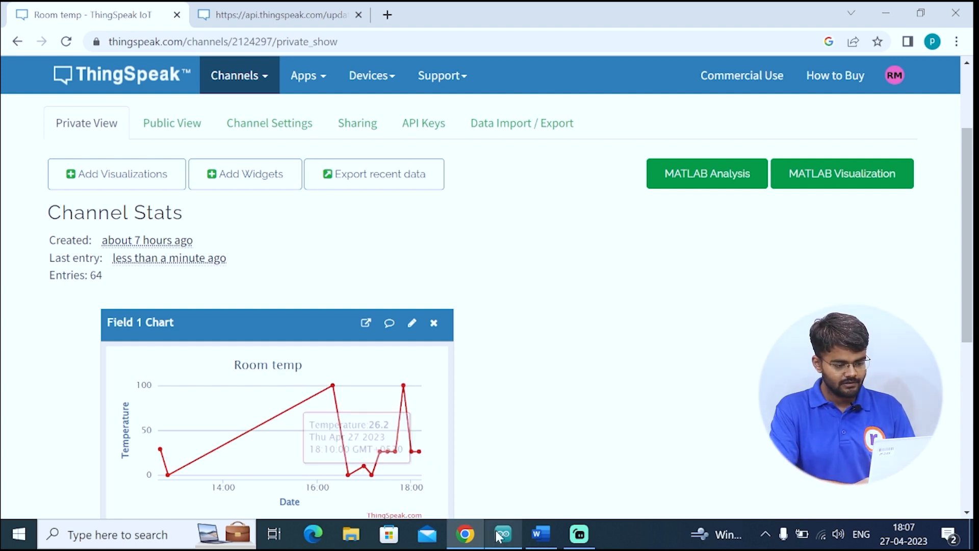
# Return to the sketch with the serial monitor printing HTTP response codes -1 and -11.
pyautogui.click(500, 534)
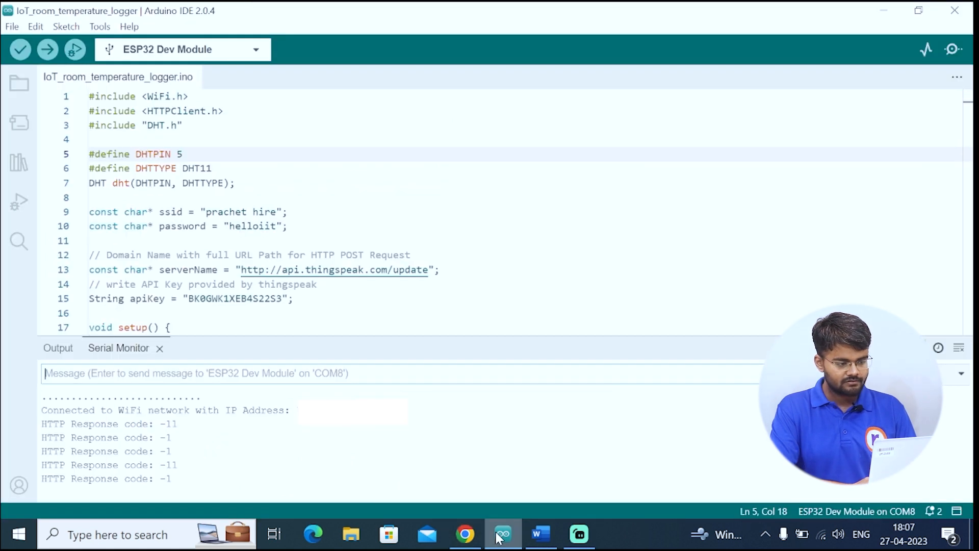
pyautogui.moveTo(335, 270)
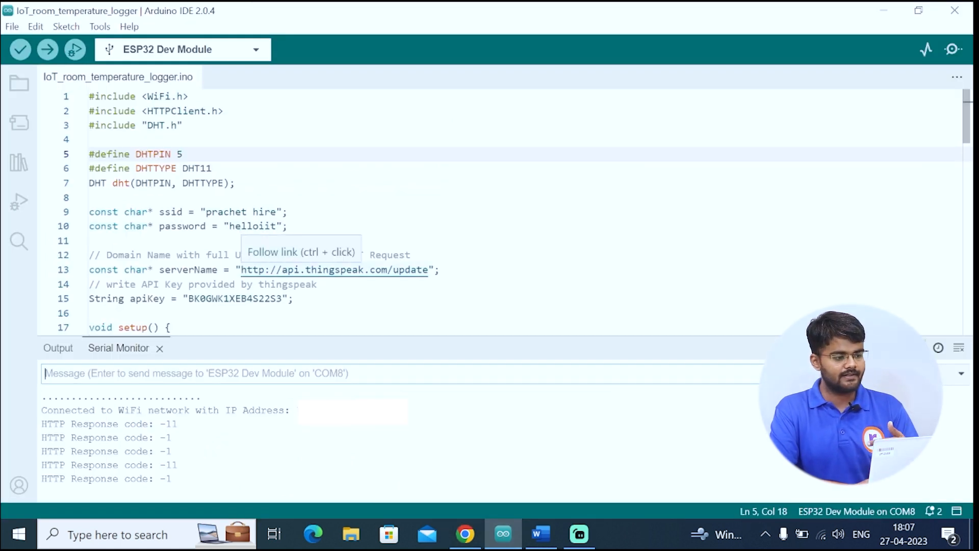
pyautogui.scroll(-3)
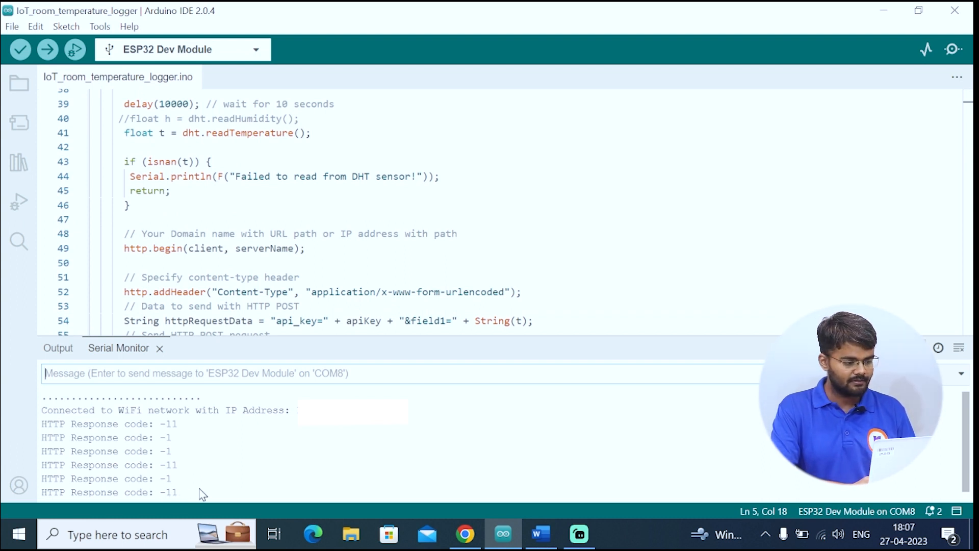
# Switch back to the ThingSpeak chart, now at 65 entries with the latest reading 26.2.
pyautogui.click(464, 533)
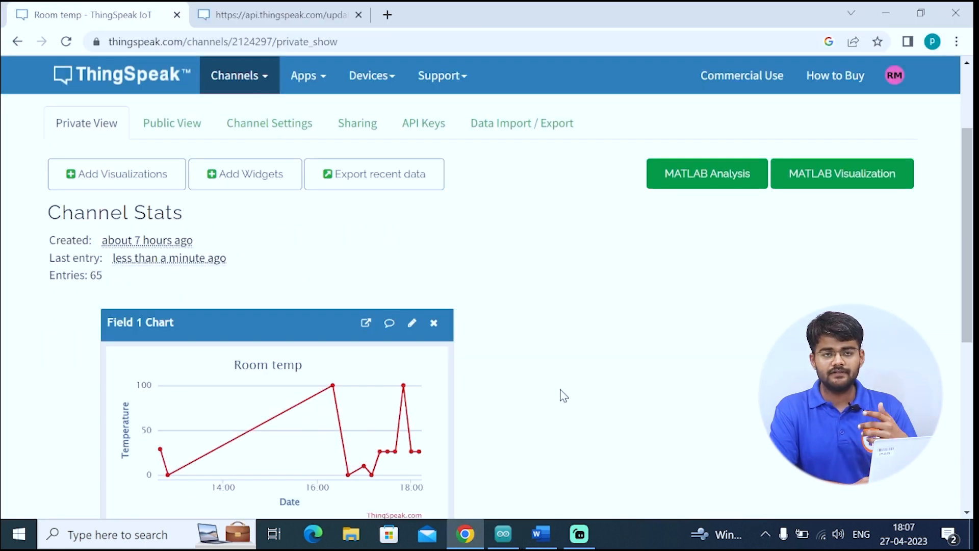
pyautogui.moveTo(417, 451)
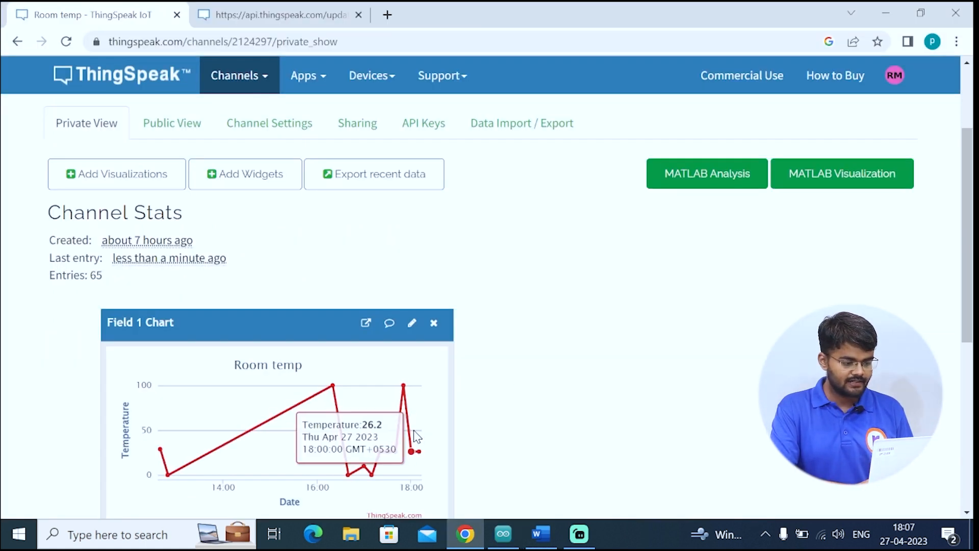
pyautogui.moveTo(541, 359)
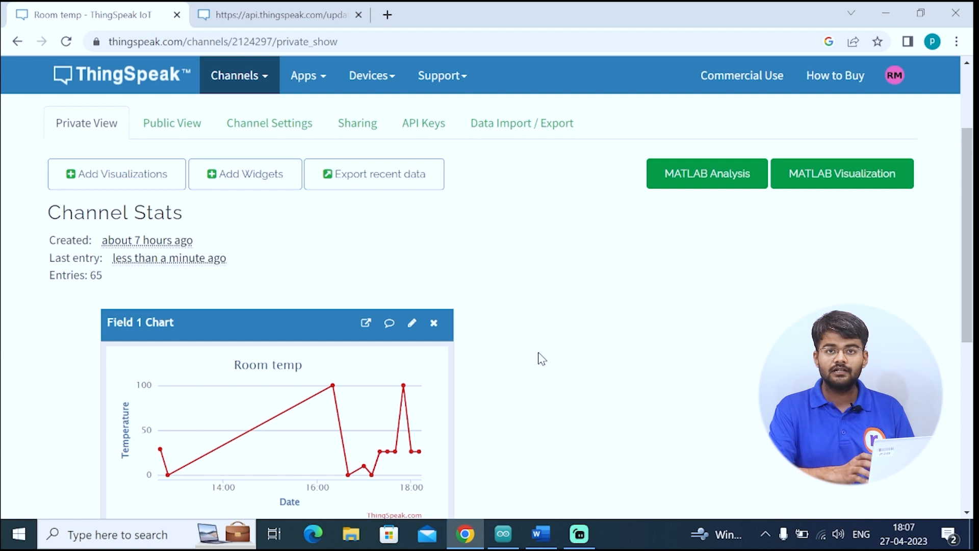